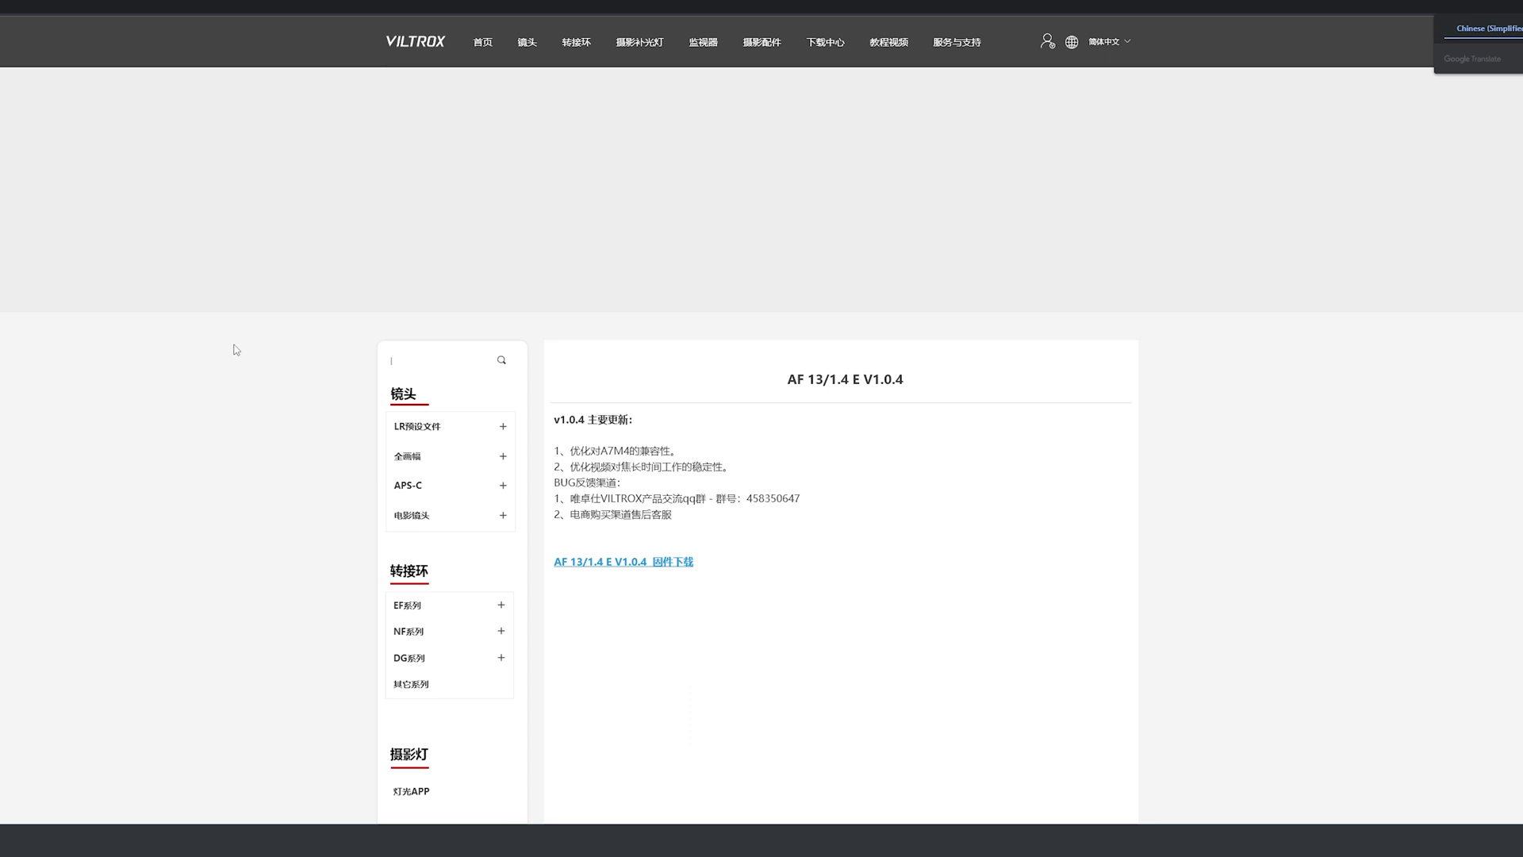
{"action": "mouse_move", "coordinate": [1079, 133]}
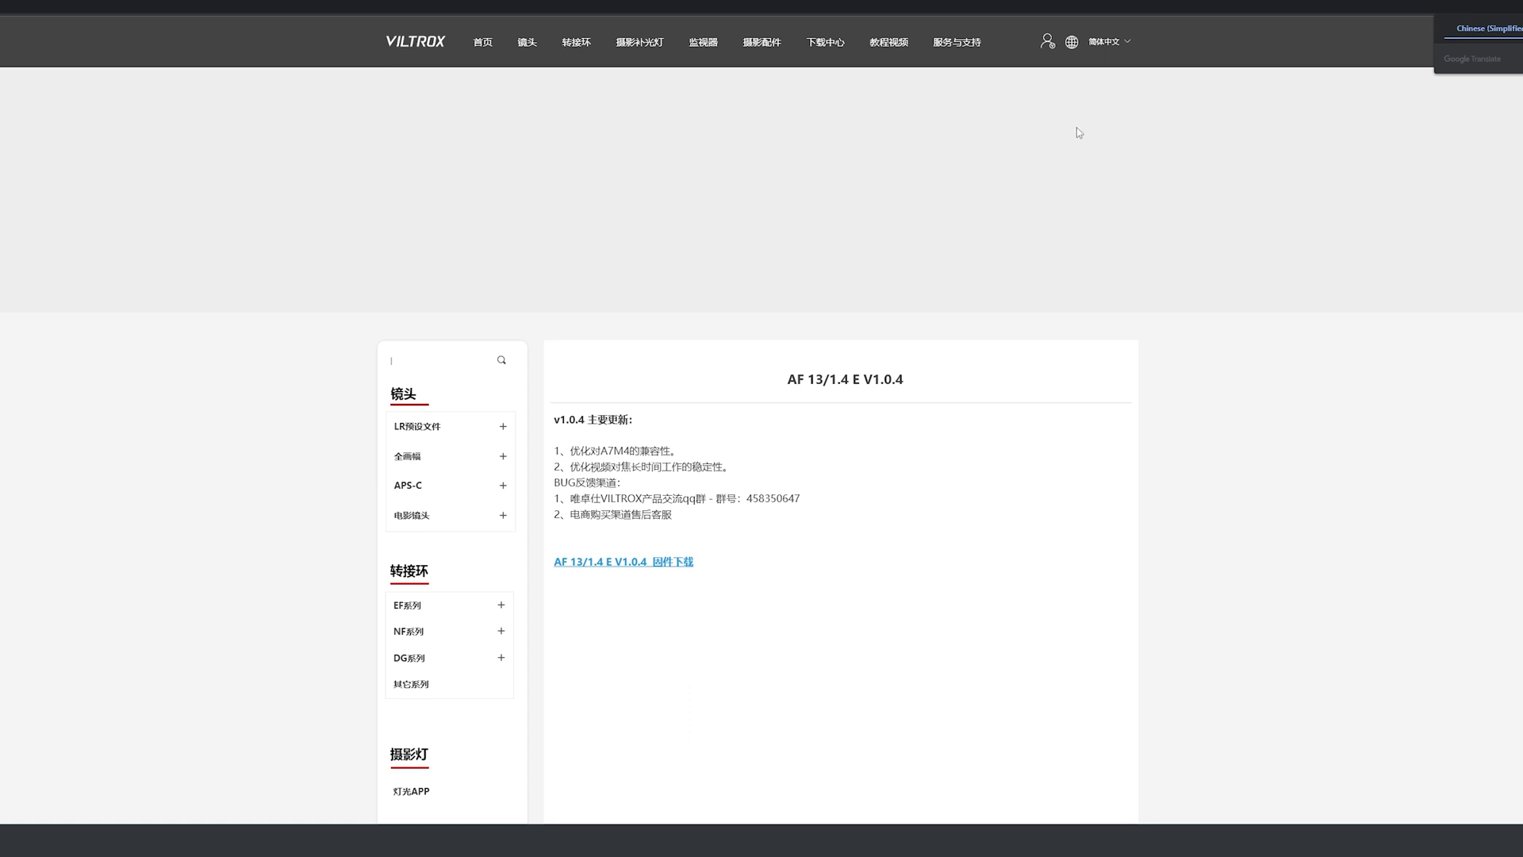
{"action": "mouse_move", "coordinate": [1111, 91]}
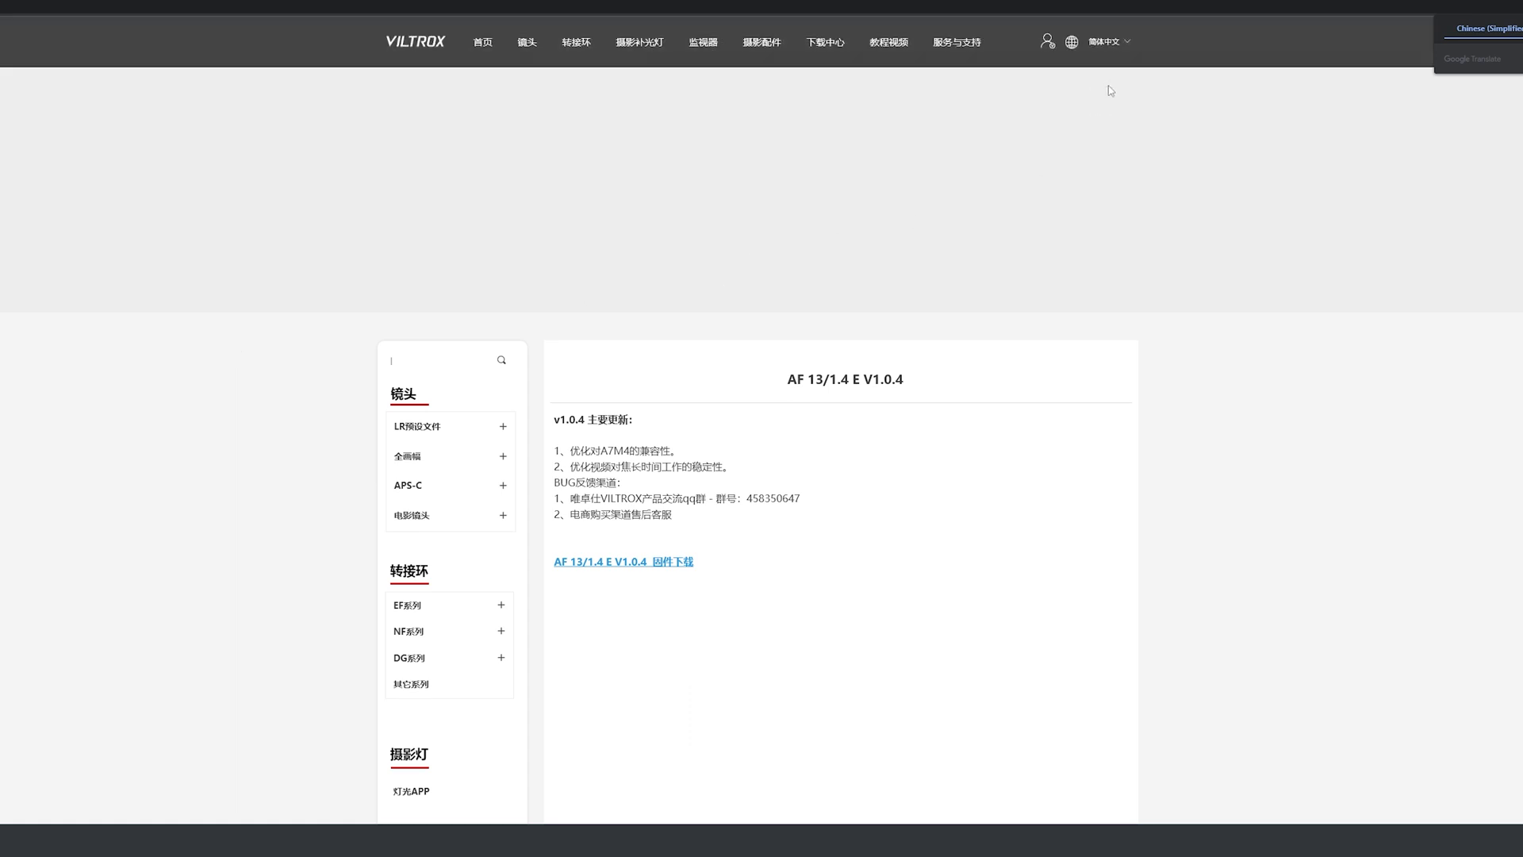
- Show the language selector's choices on the Chinese AF 13/1.4 E firmware page
{"action": "left_click", "coordinate": [1102, 41]}
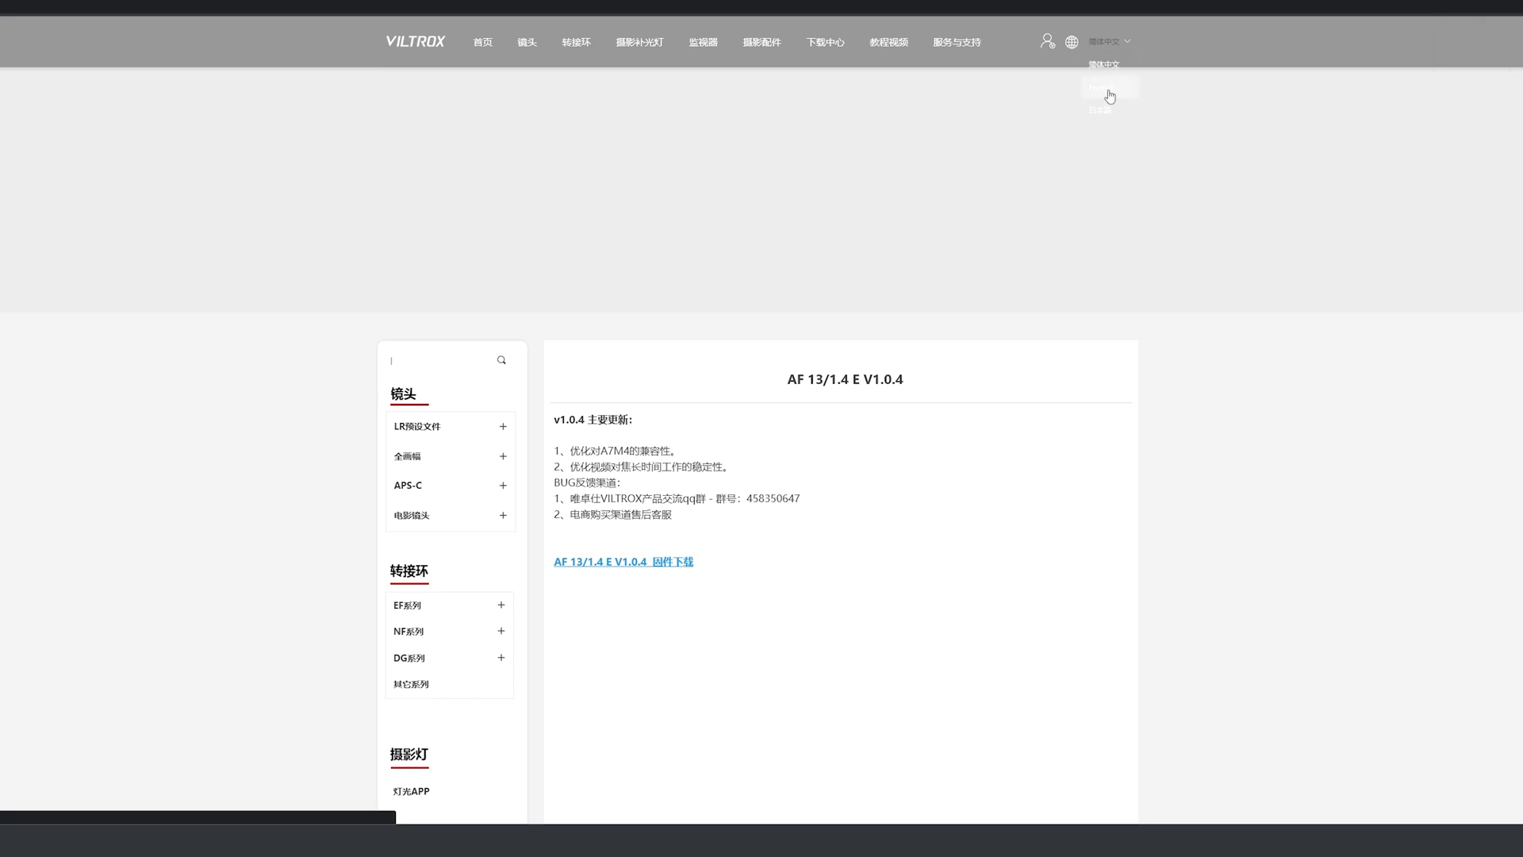
{"action": "mouse_move", "coordinate": [1205, 110]}
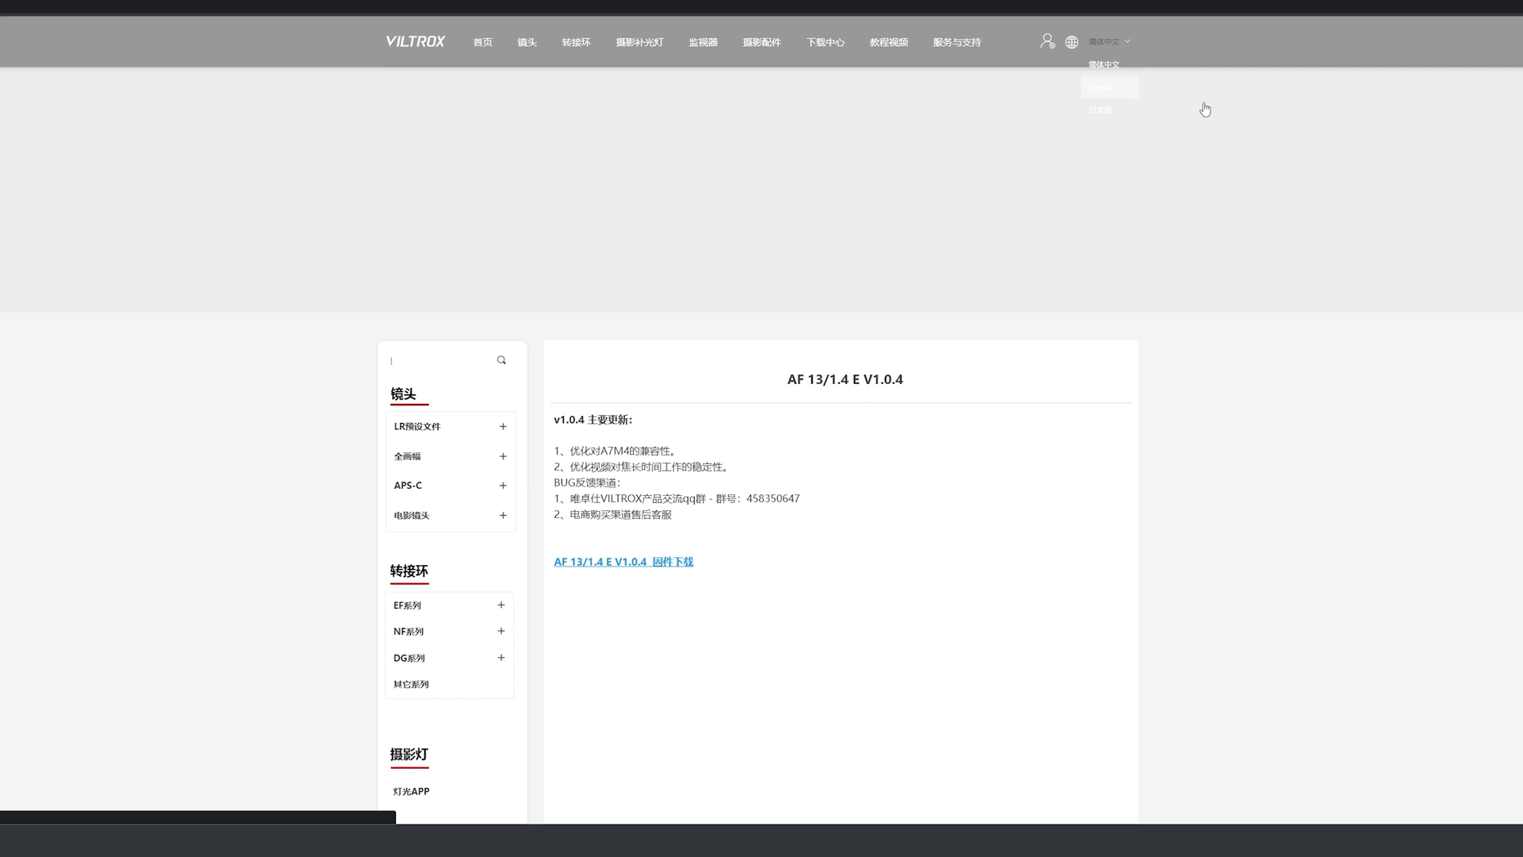
- Switch the site to English and view page 2 of the Full-frame lens downloads
{"action": "left_click", "coordinate": [1101, 86]}
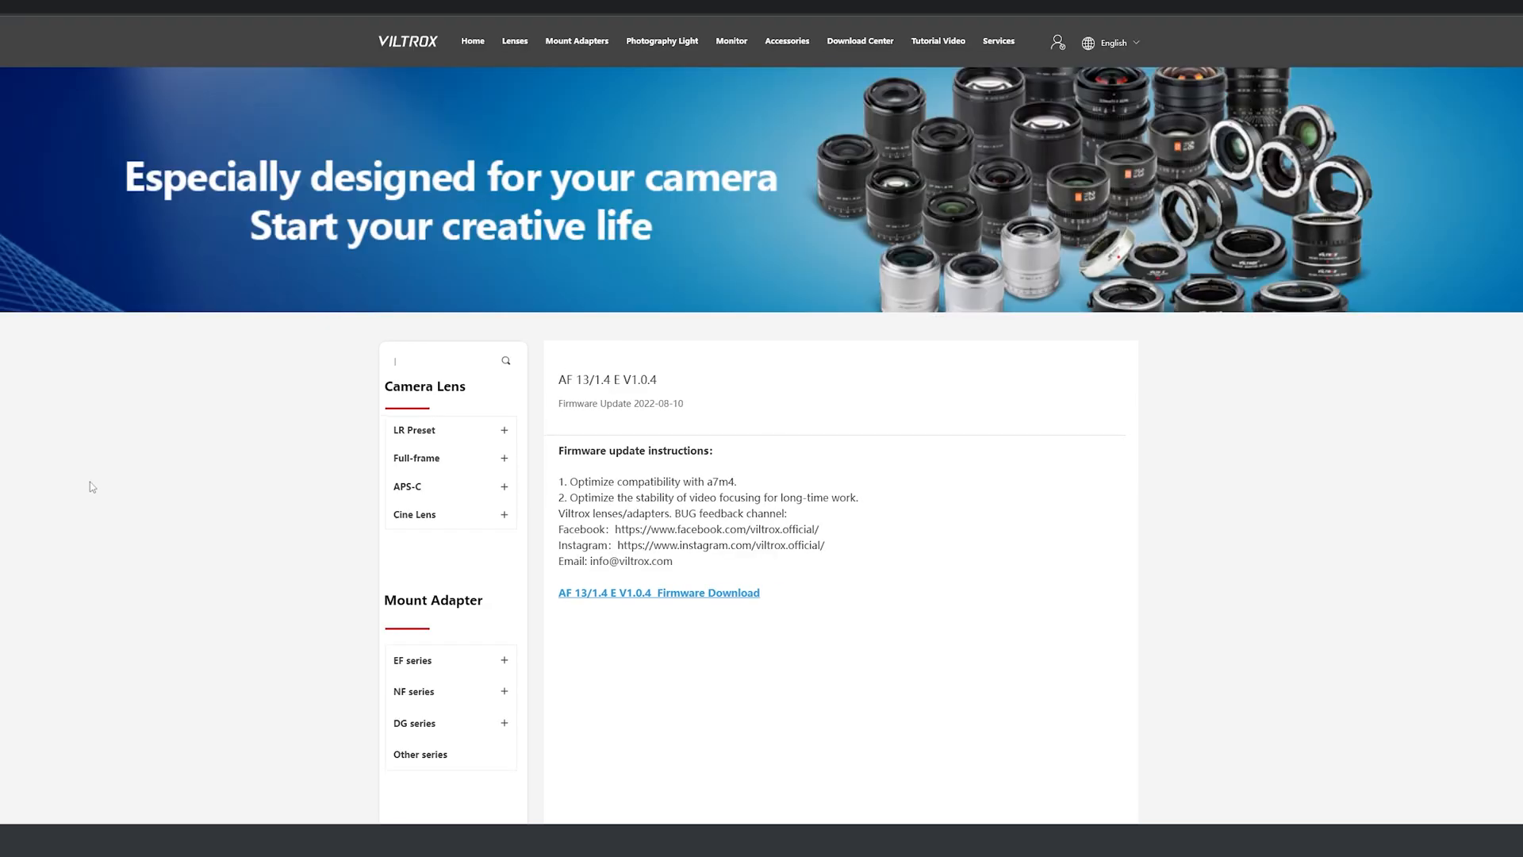
{"action": "mouse_move", "coordinate": [99, 481]}
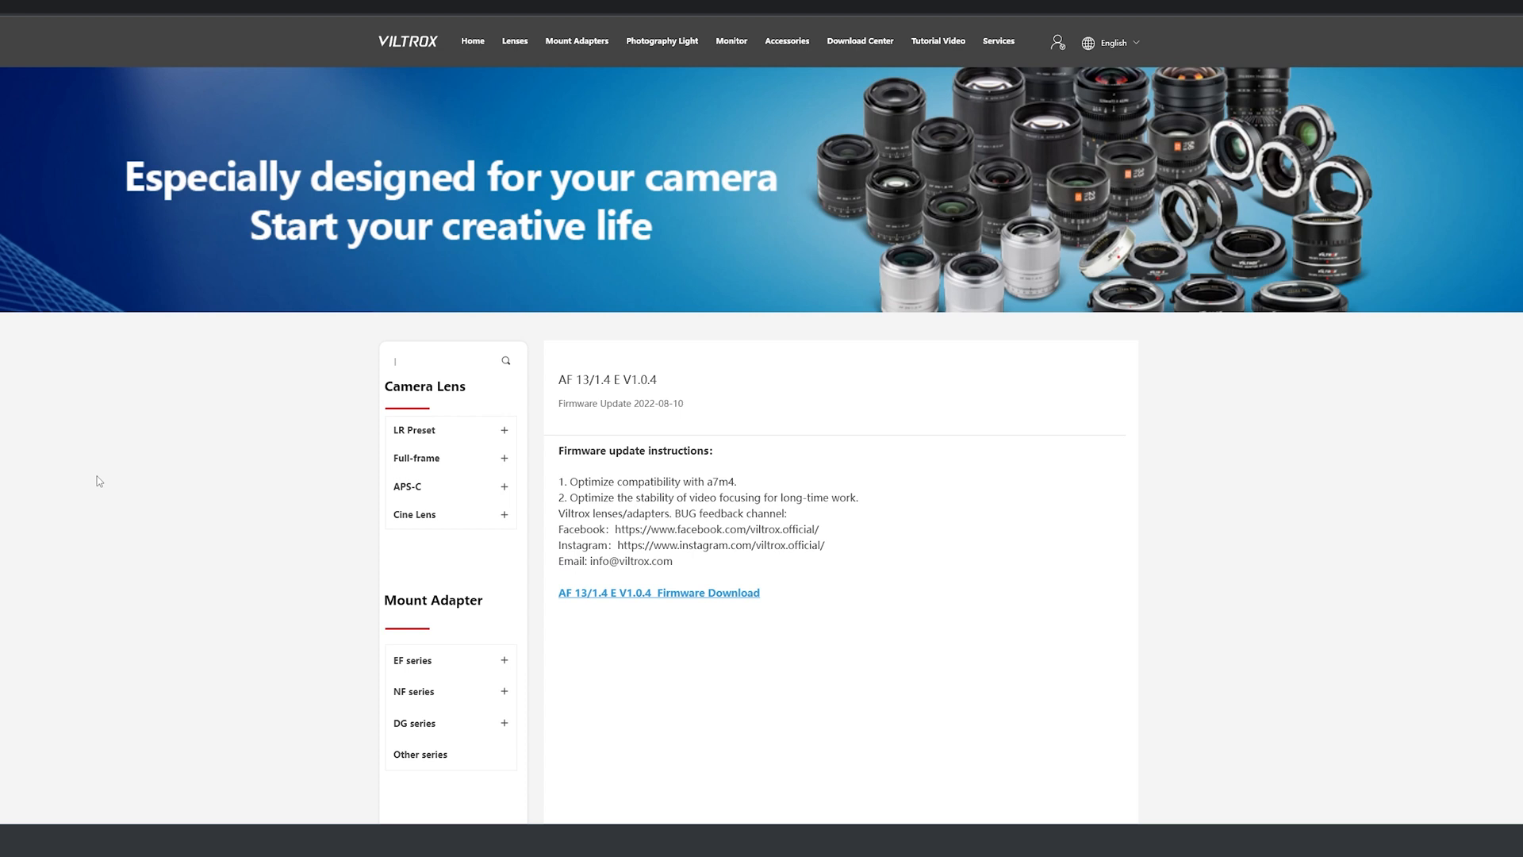
{"action": "mouse_move", "coordinate": [434, 500]}
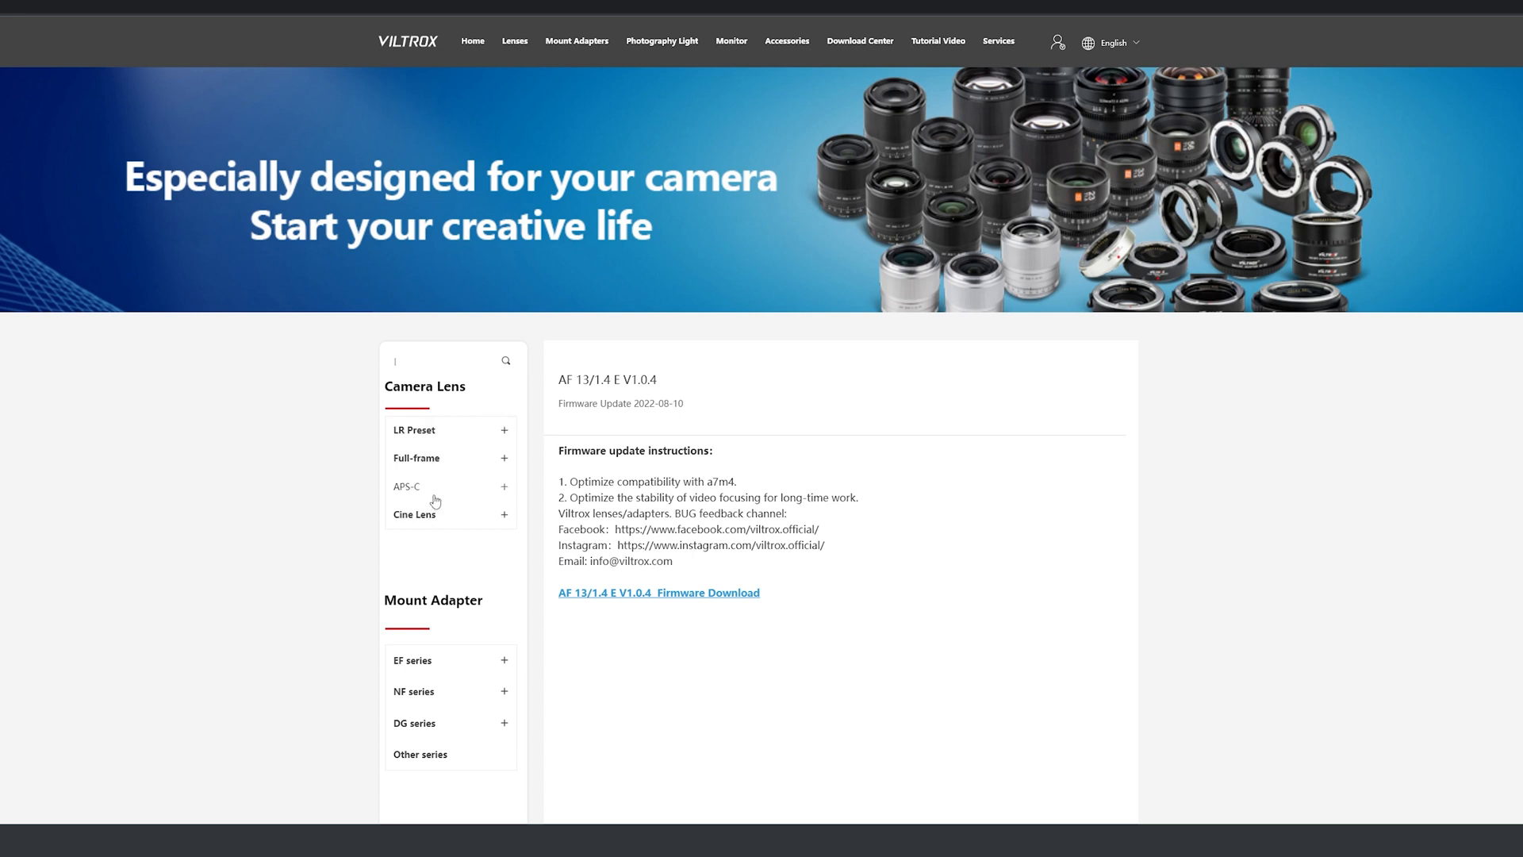
{"action": "mouse_move", "coordinate": [498, 463]}
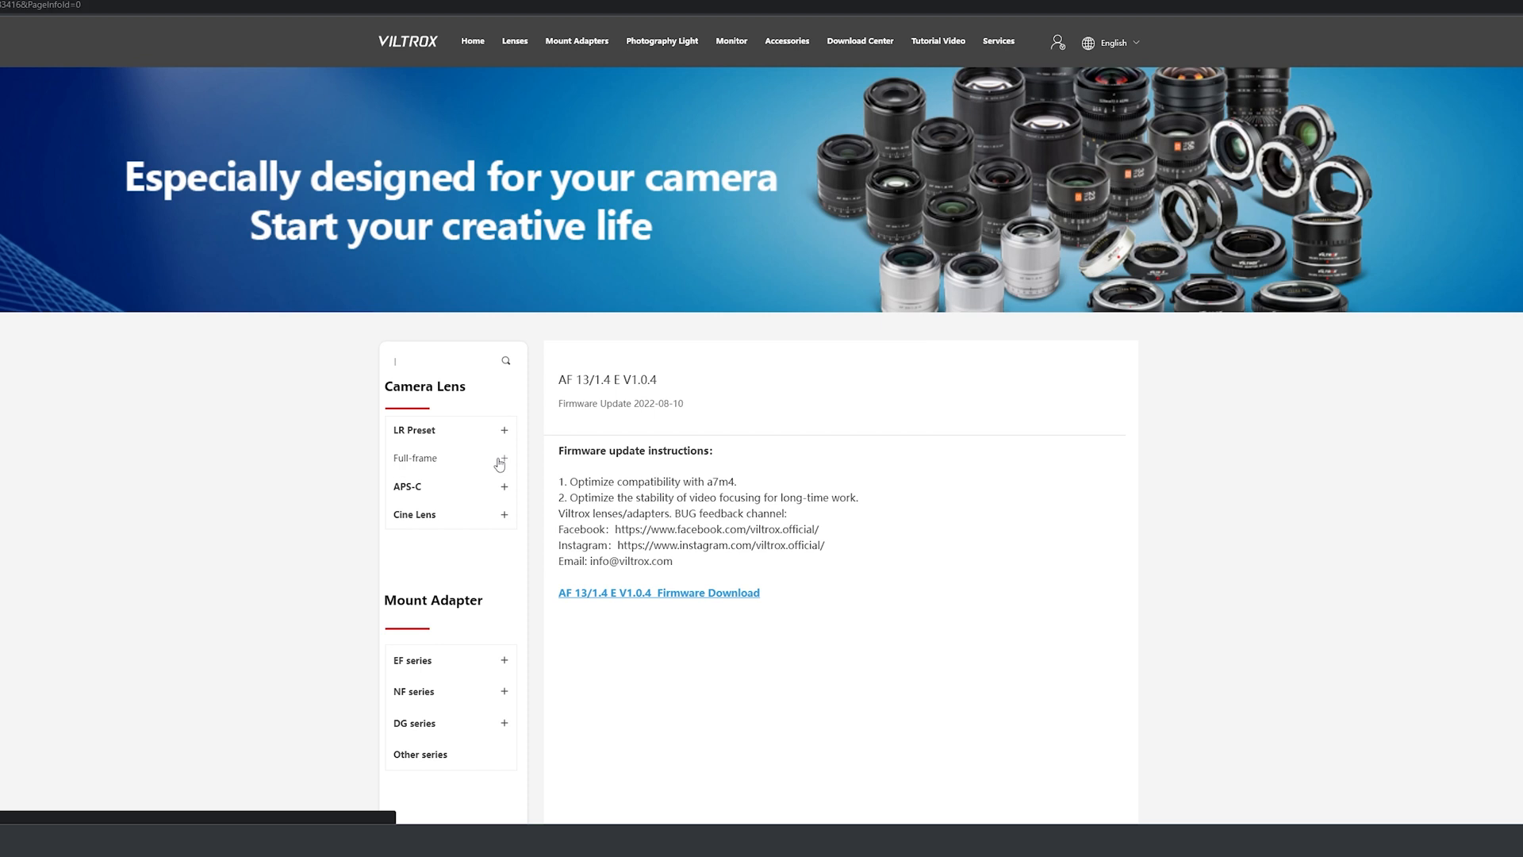
{"action": "left_click", "coordinate": [414, 457]}
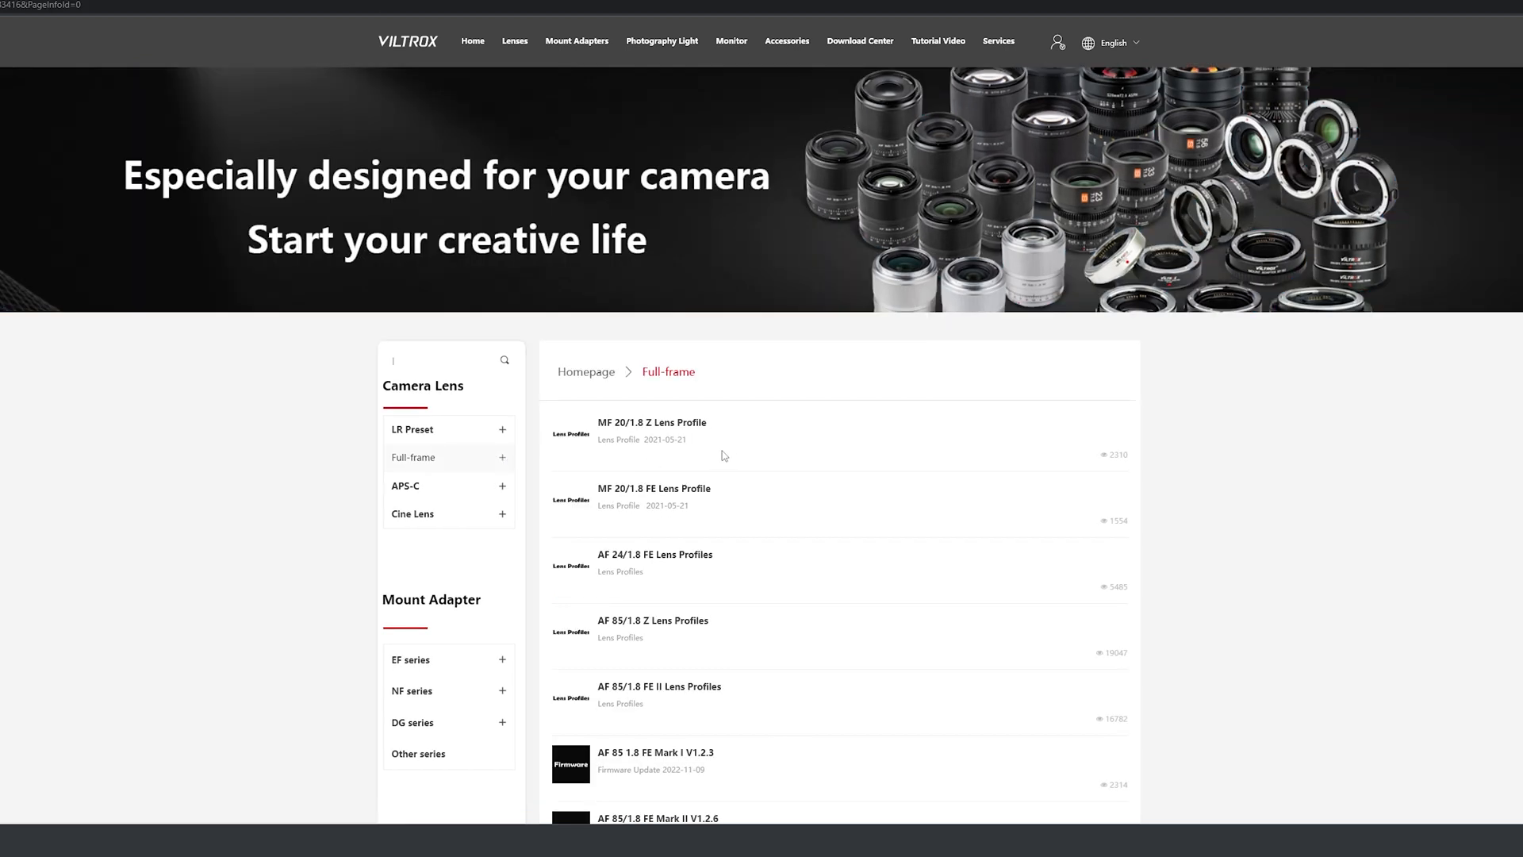
{"action": "scroll", "scroll_direction": "down", "scroll_amount": 3}
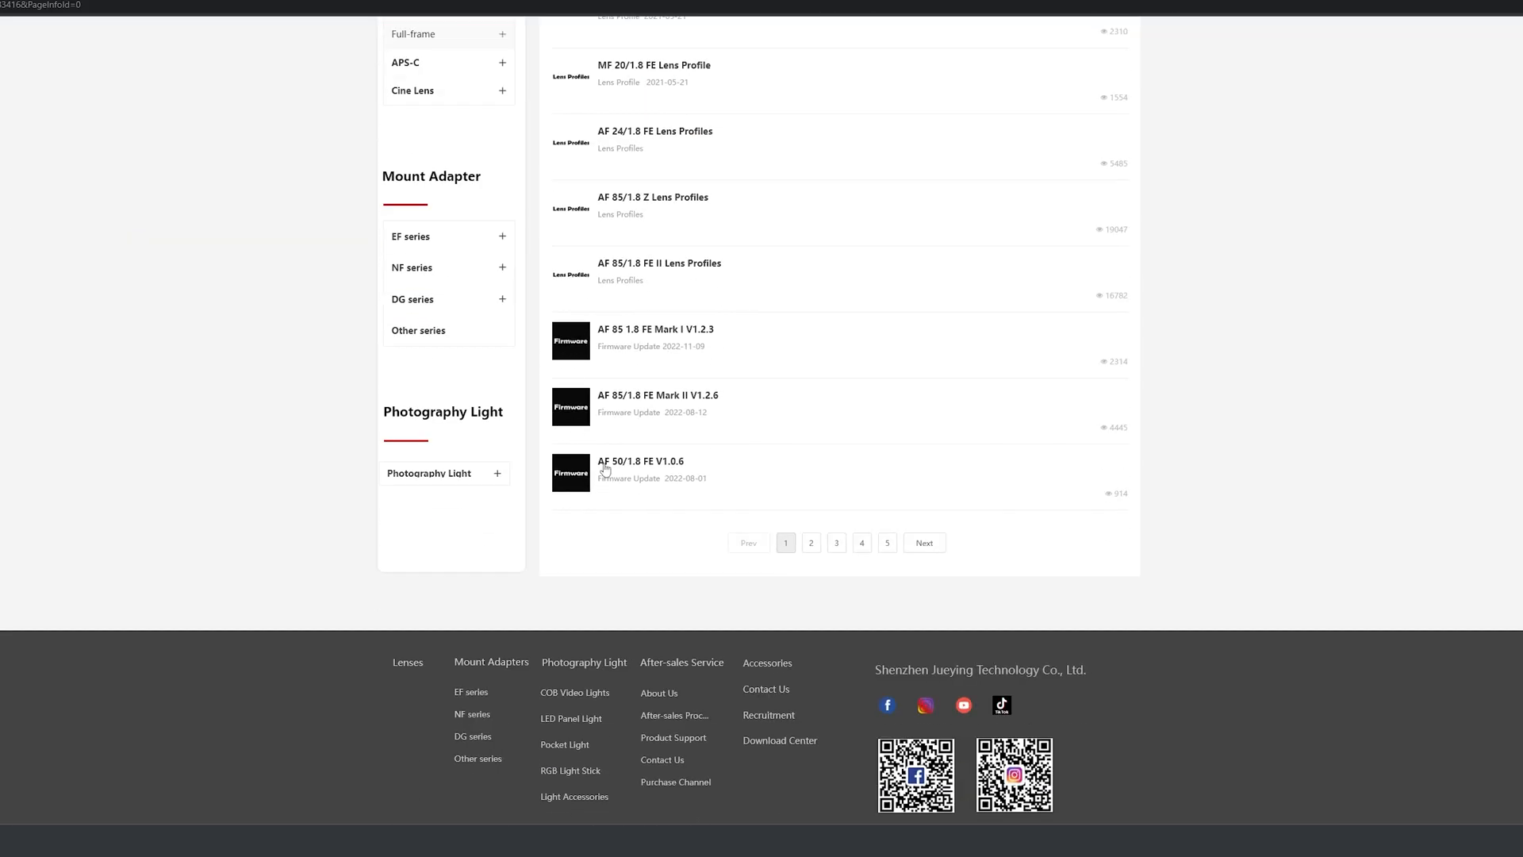
{"action": "left_click", "coordinate": [810, 543]}
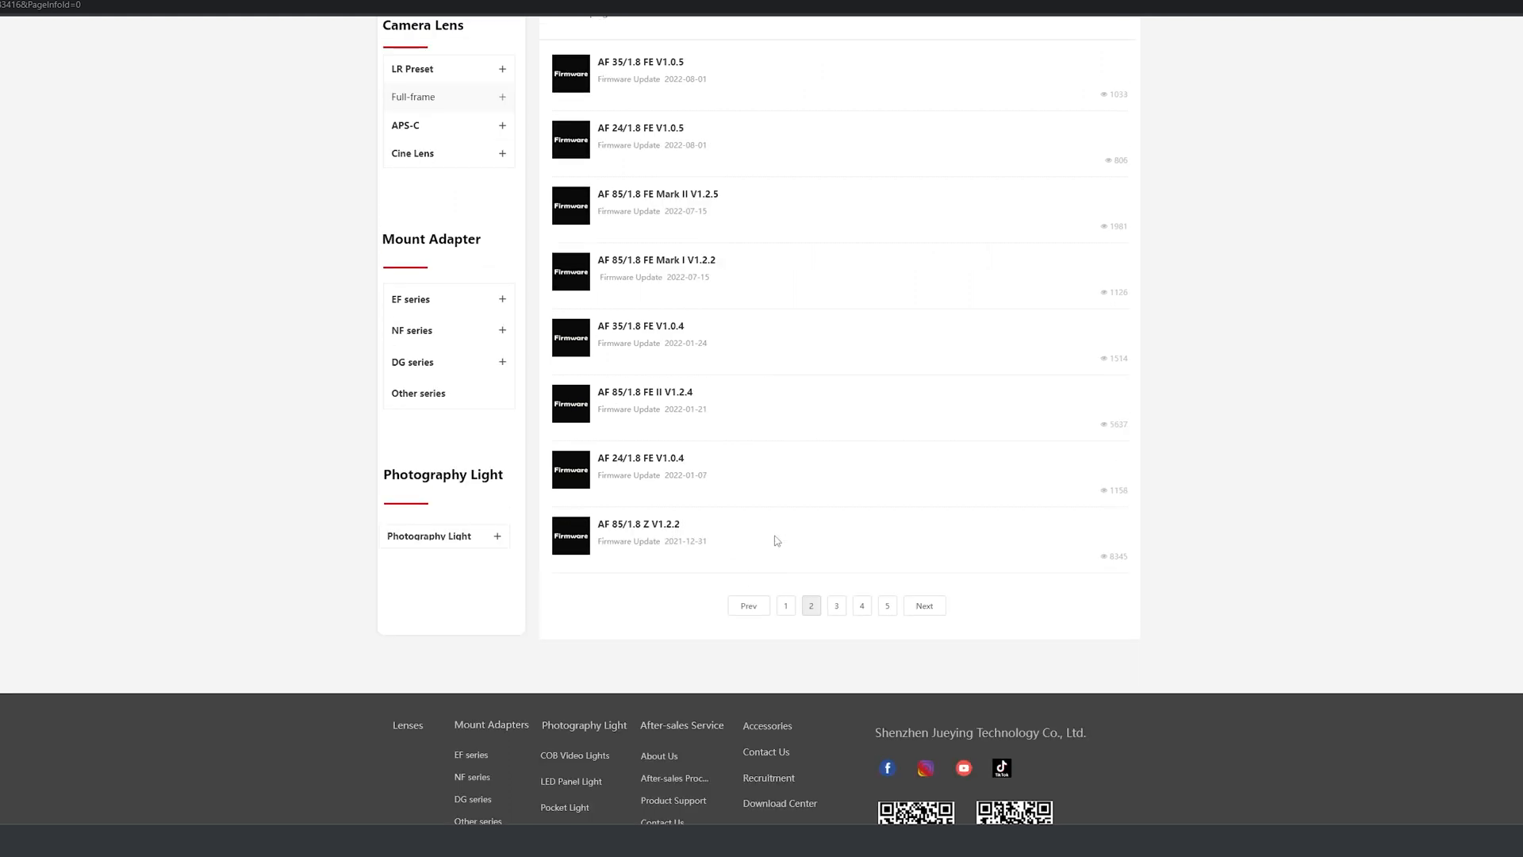
{"action": "mouse_move", "coordinate": [738, 339]}
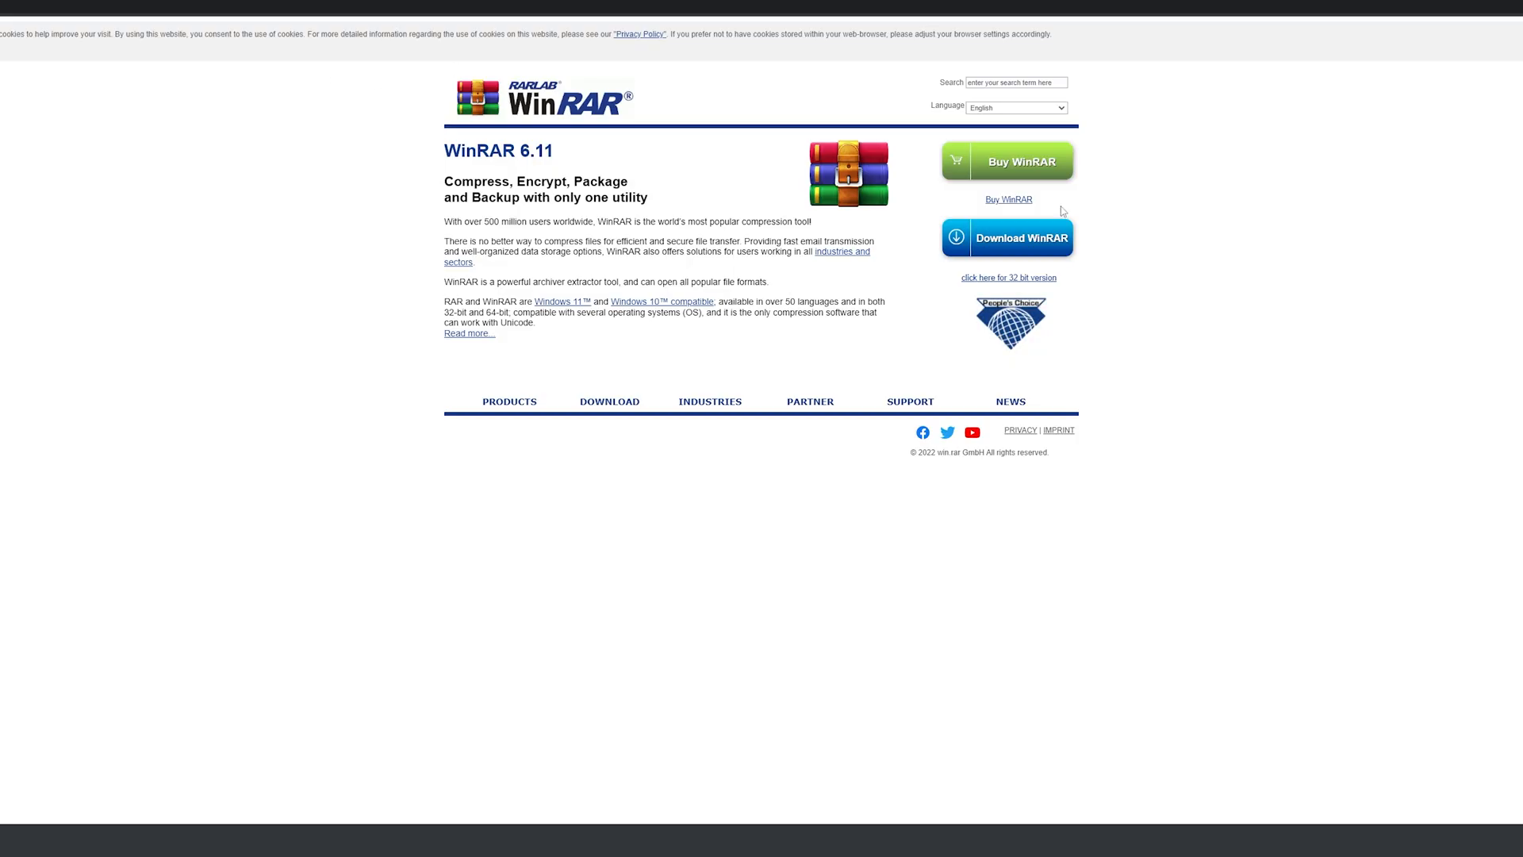
{"action": "mouse_move", "coordinate": [991, 237]}
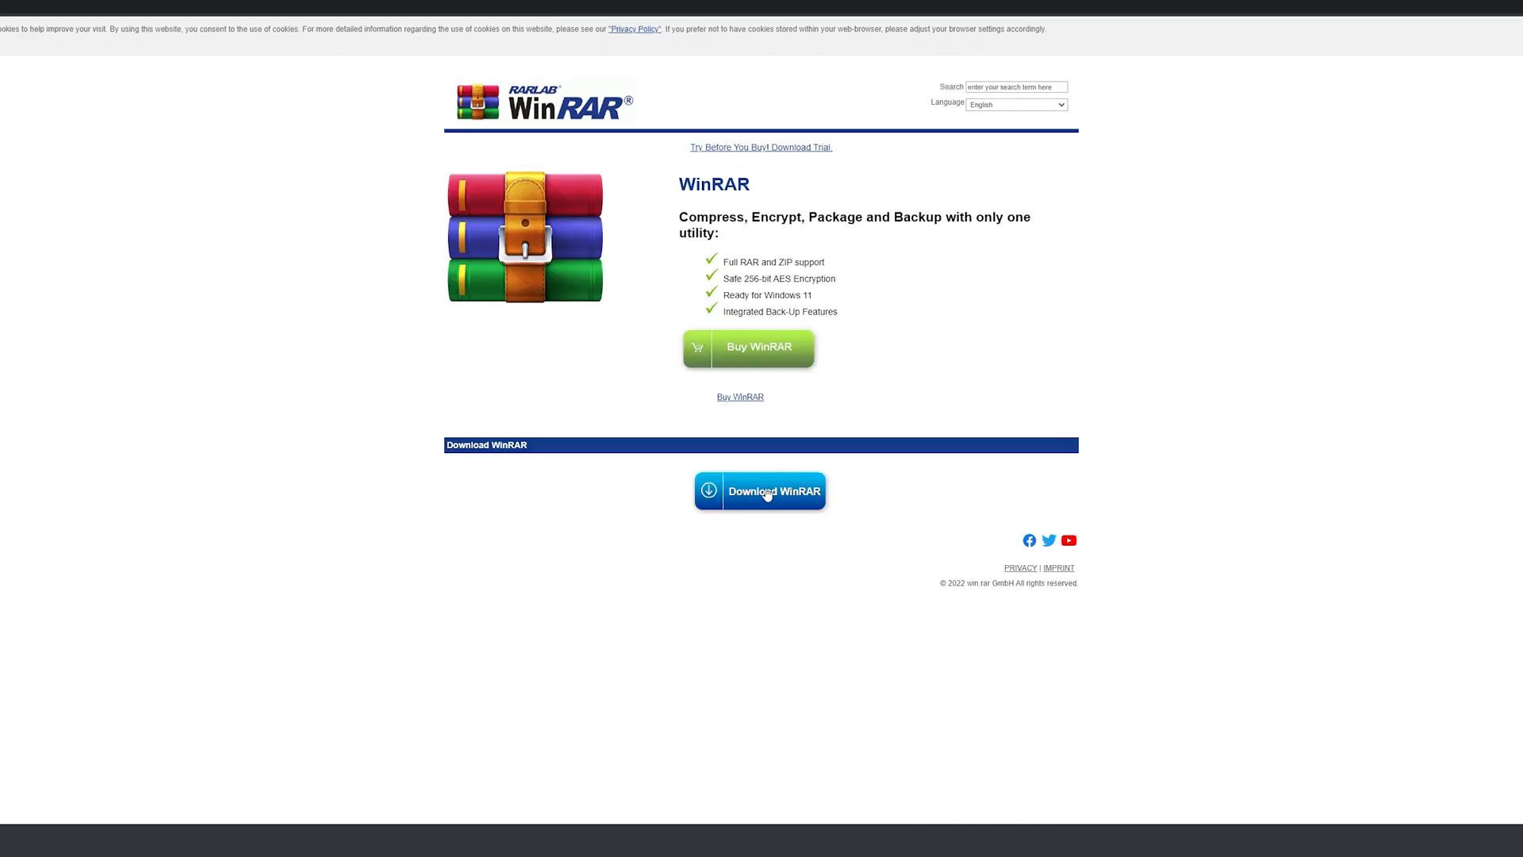
- Start the WinRAR installer download from win-rar.com
{"action": "left_click", "coordinate": [759, 490]}
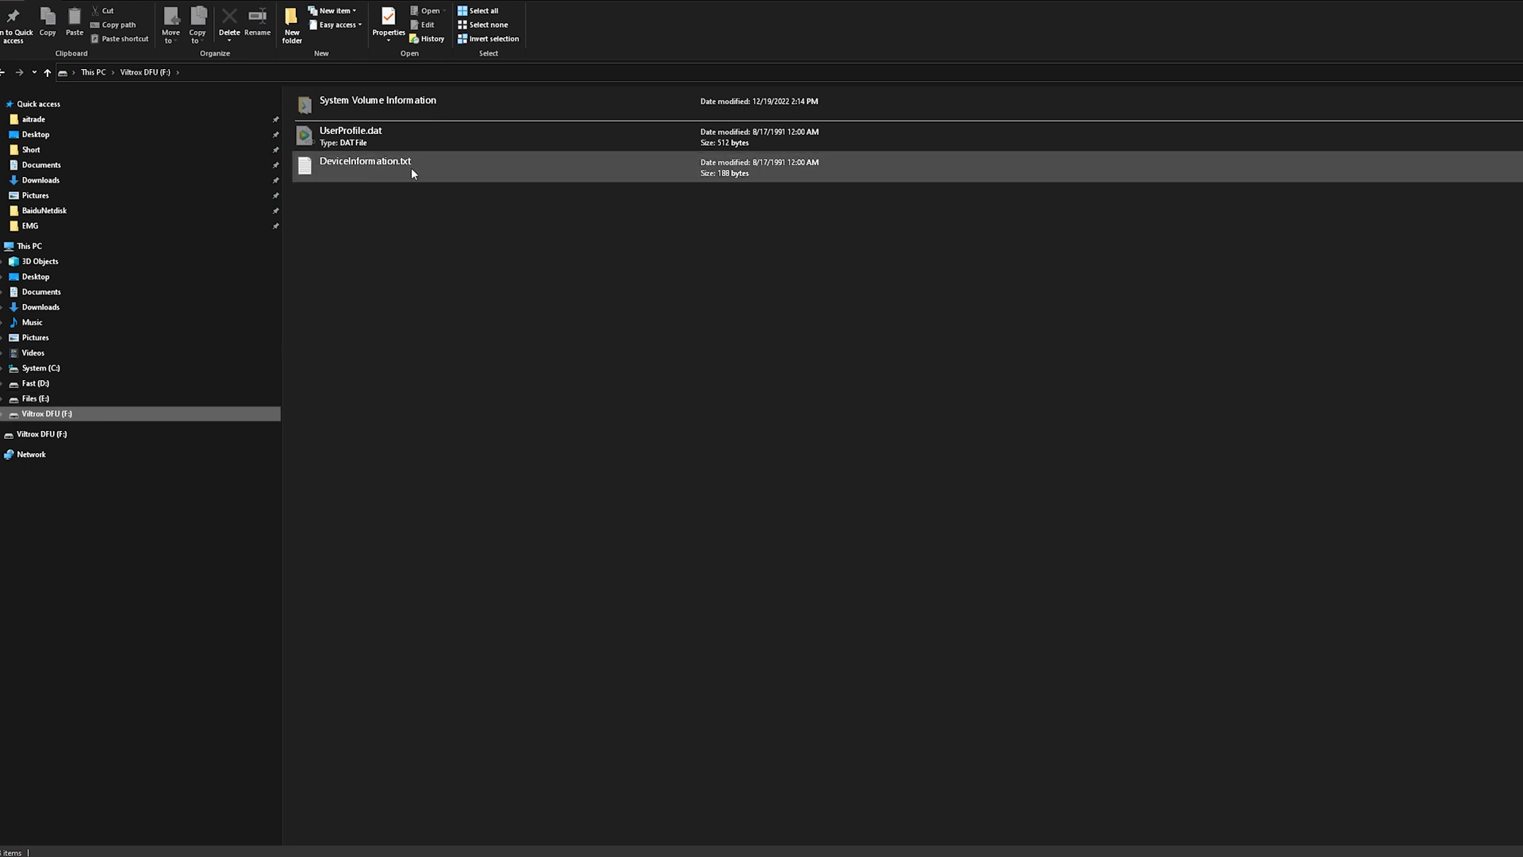
{"action": "mouse_move", "coordinate": [373, 171]}
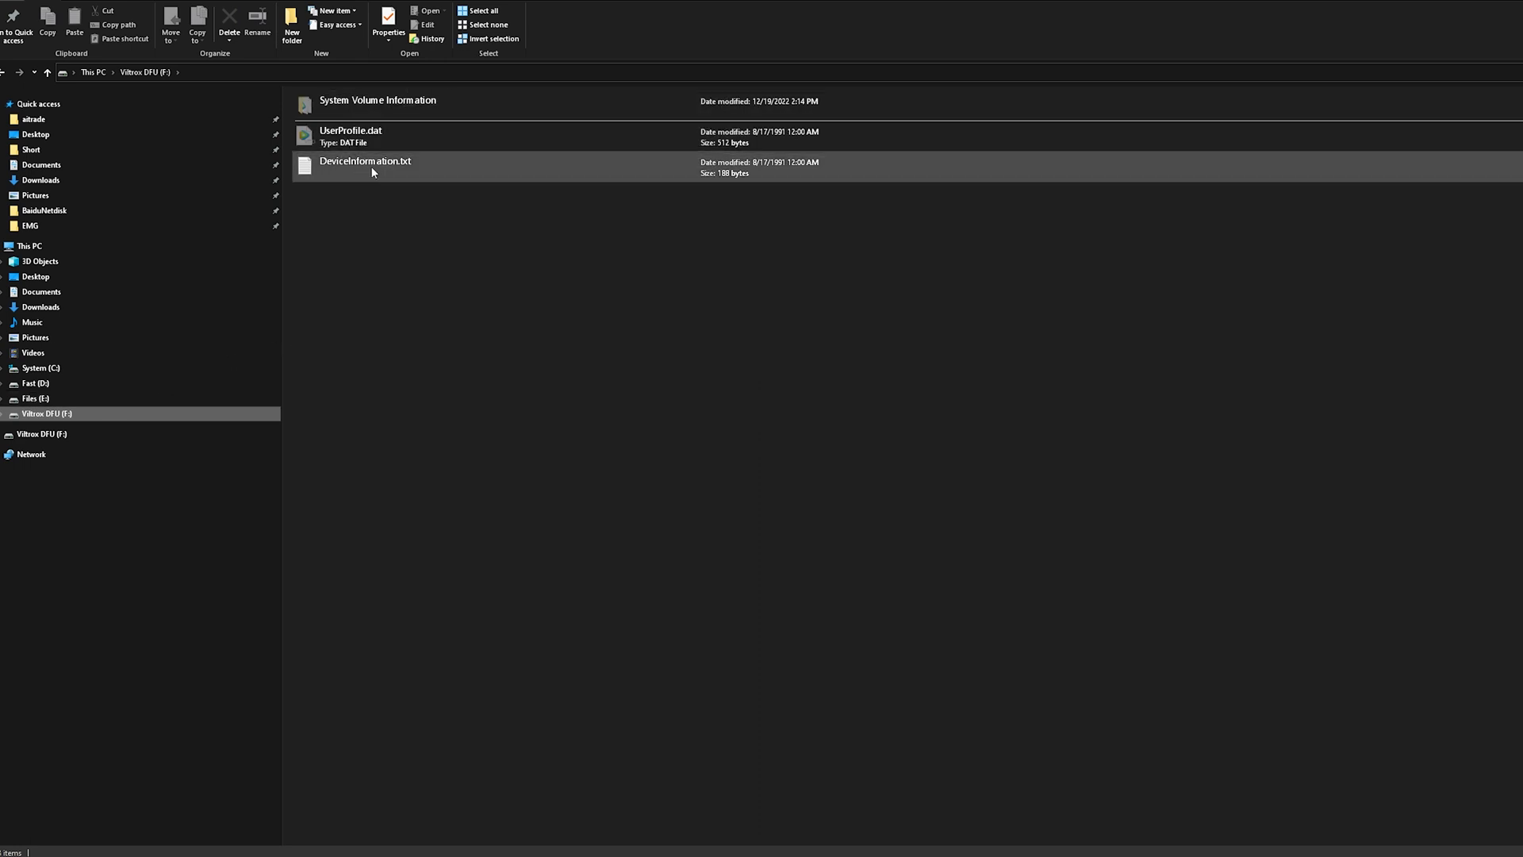
- Read DeviceInformation.txt from the Viltrox DFU (F:) drive in Notepad, then close it
{"action": "left_click", "coordinate": [365, 162]}
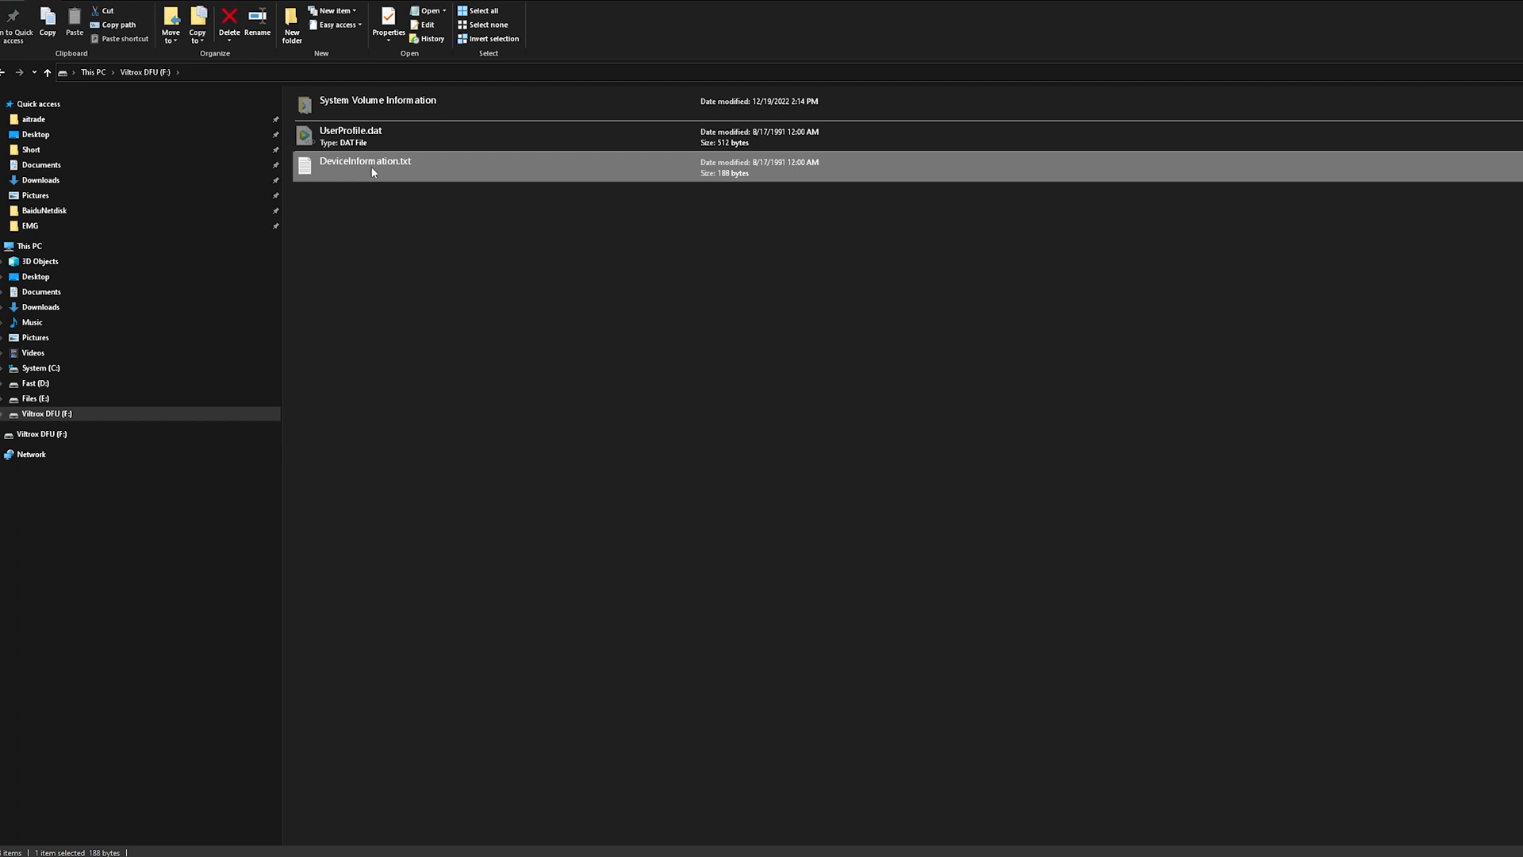
{"action": "double_click", "coordinate": [367, 162]}
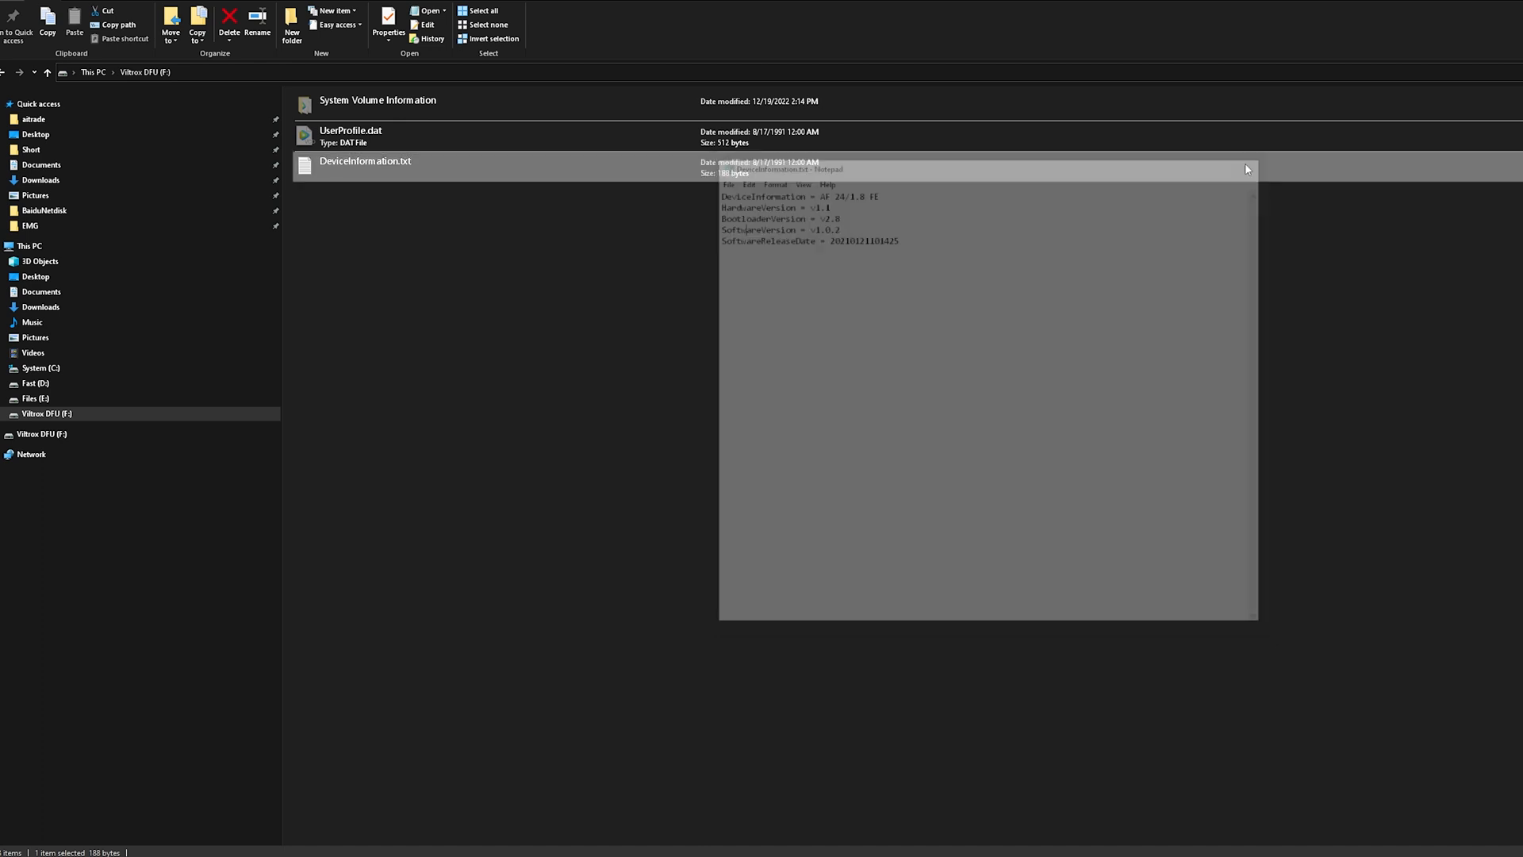
{"action": "left_click", "coordinate": [1246, 170]}
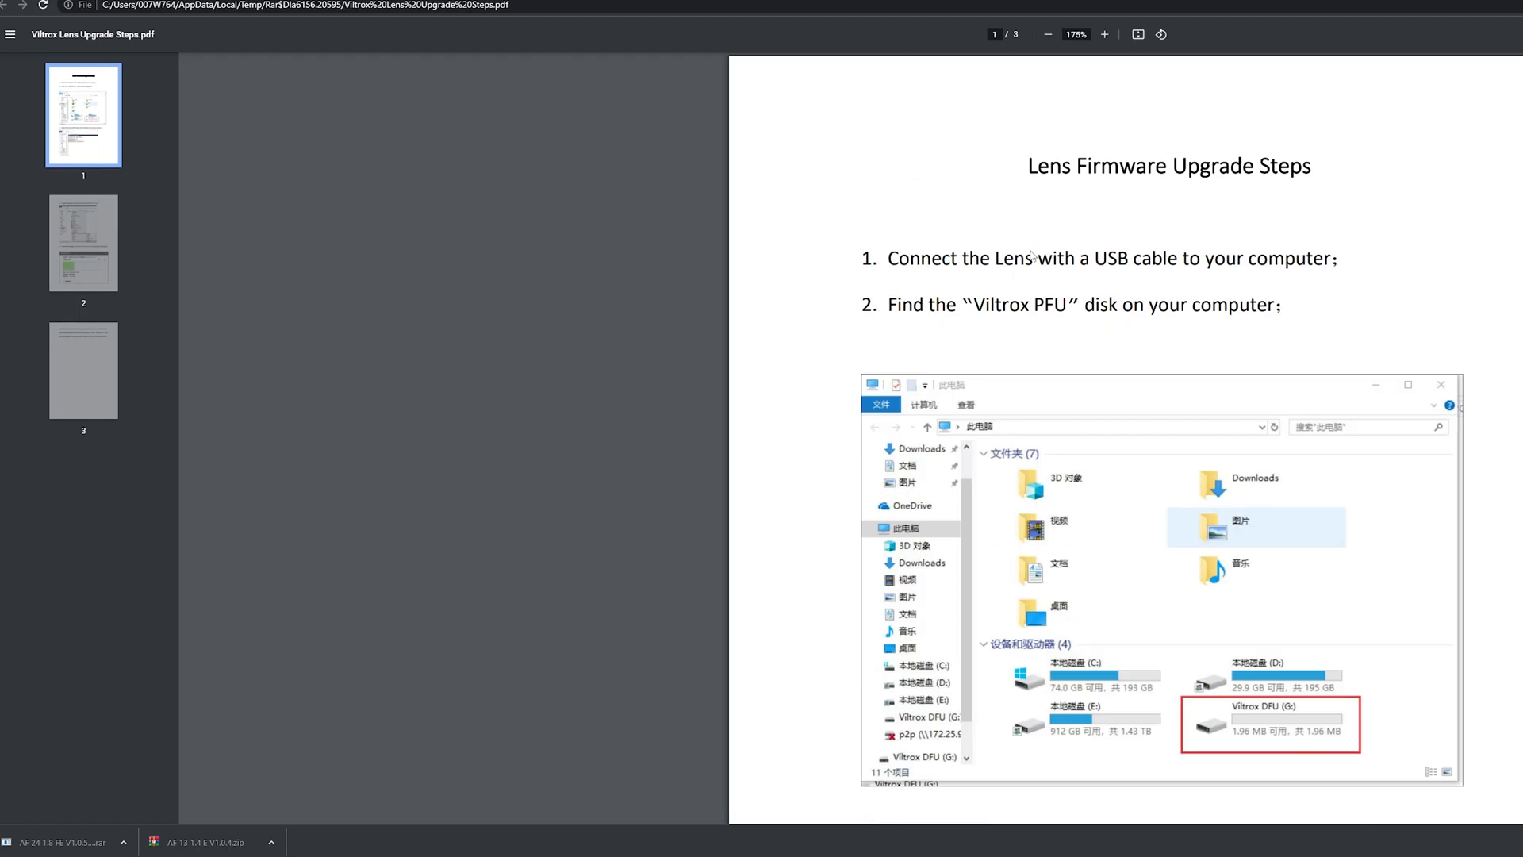
- Scroll the Lens Upgrade Steps PDF to steps 4 and 5 on page 2
{"action": "scroll", "scroll_direction": "down", "scroll_amount": 3}
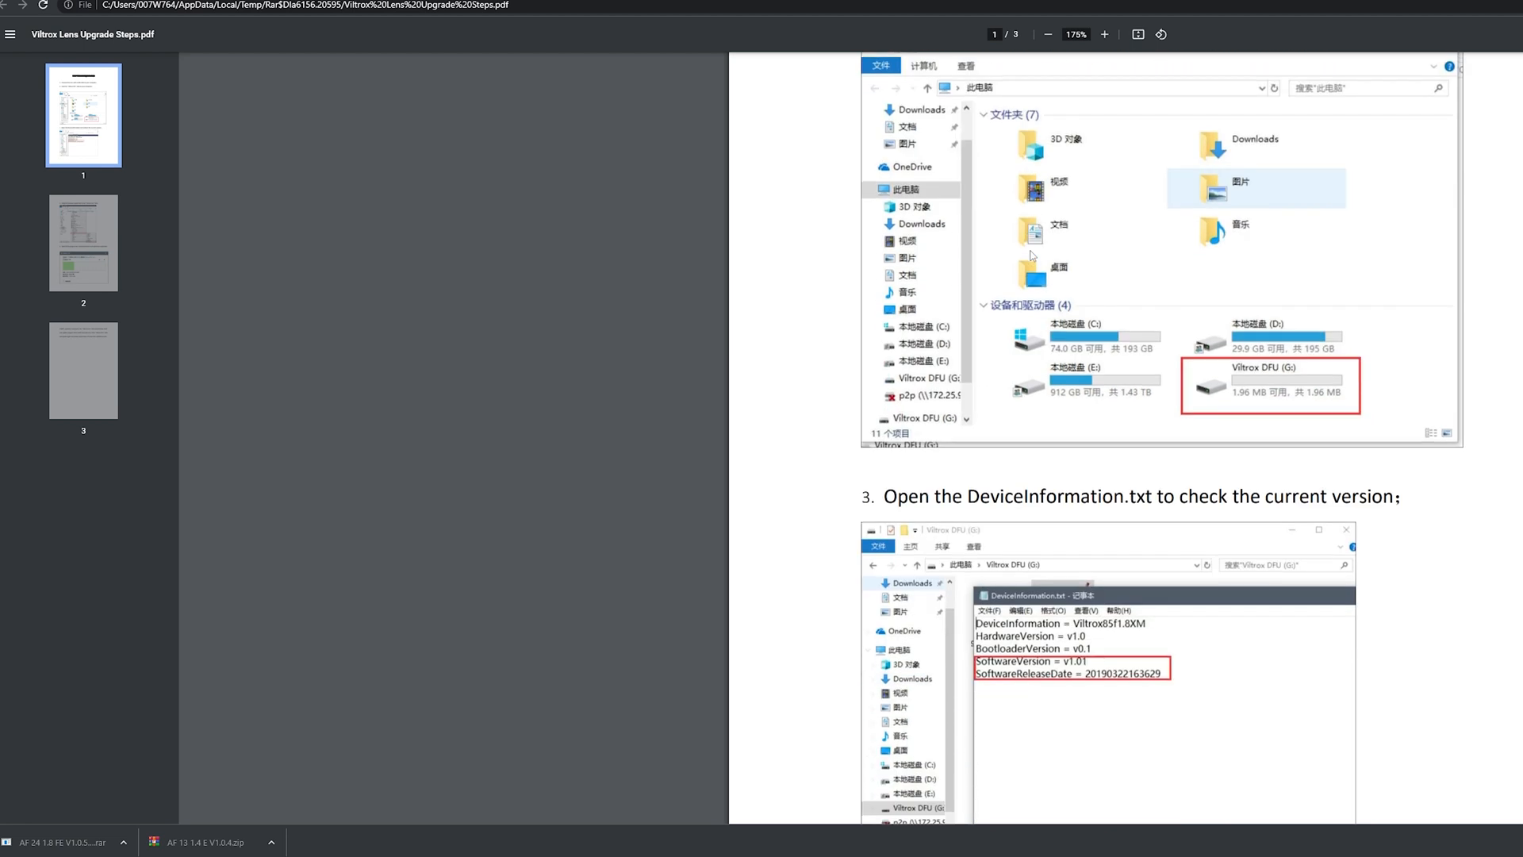
{"action": "scroll", "scroll_direction": "down", "scroll_amount": 3}
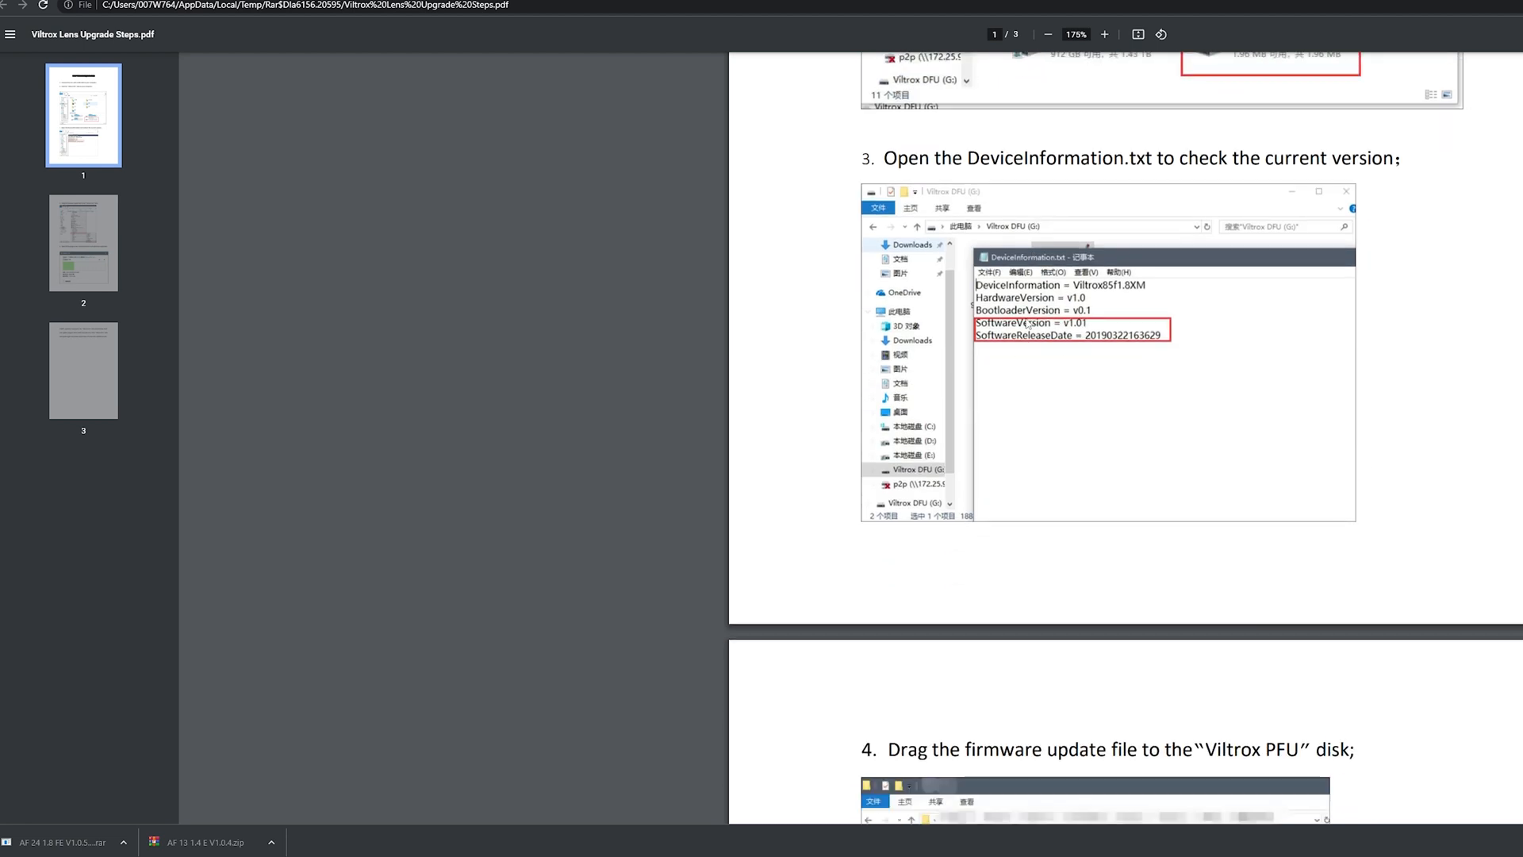
{"action": "scroll", "scroll_direction": "down", "scroll_amount": 3}
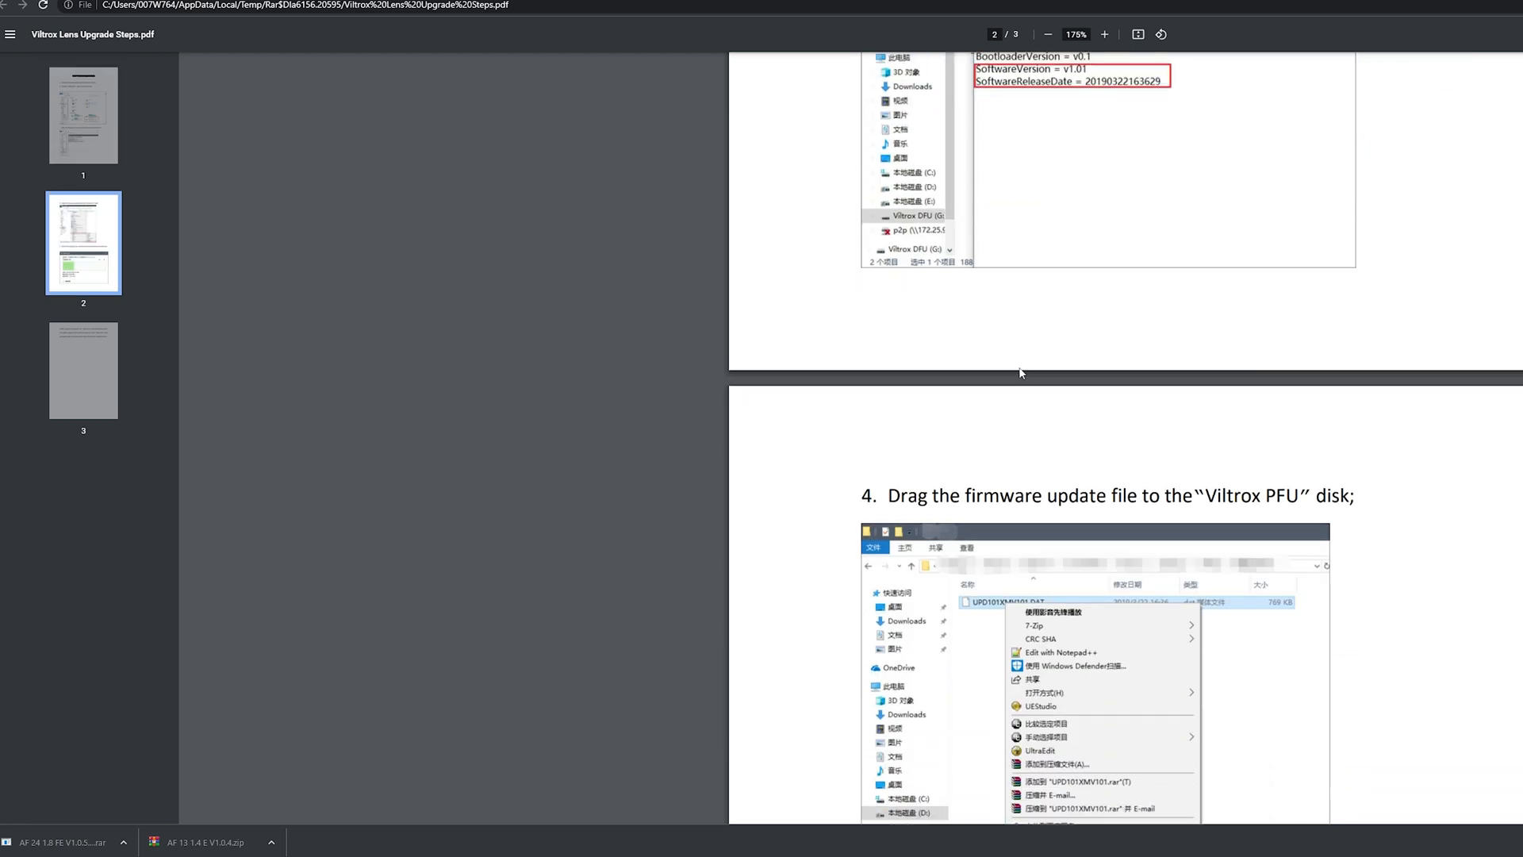
{"action": "scroll", "scroll_direction": "down", "scroll_amount": 3}
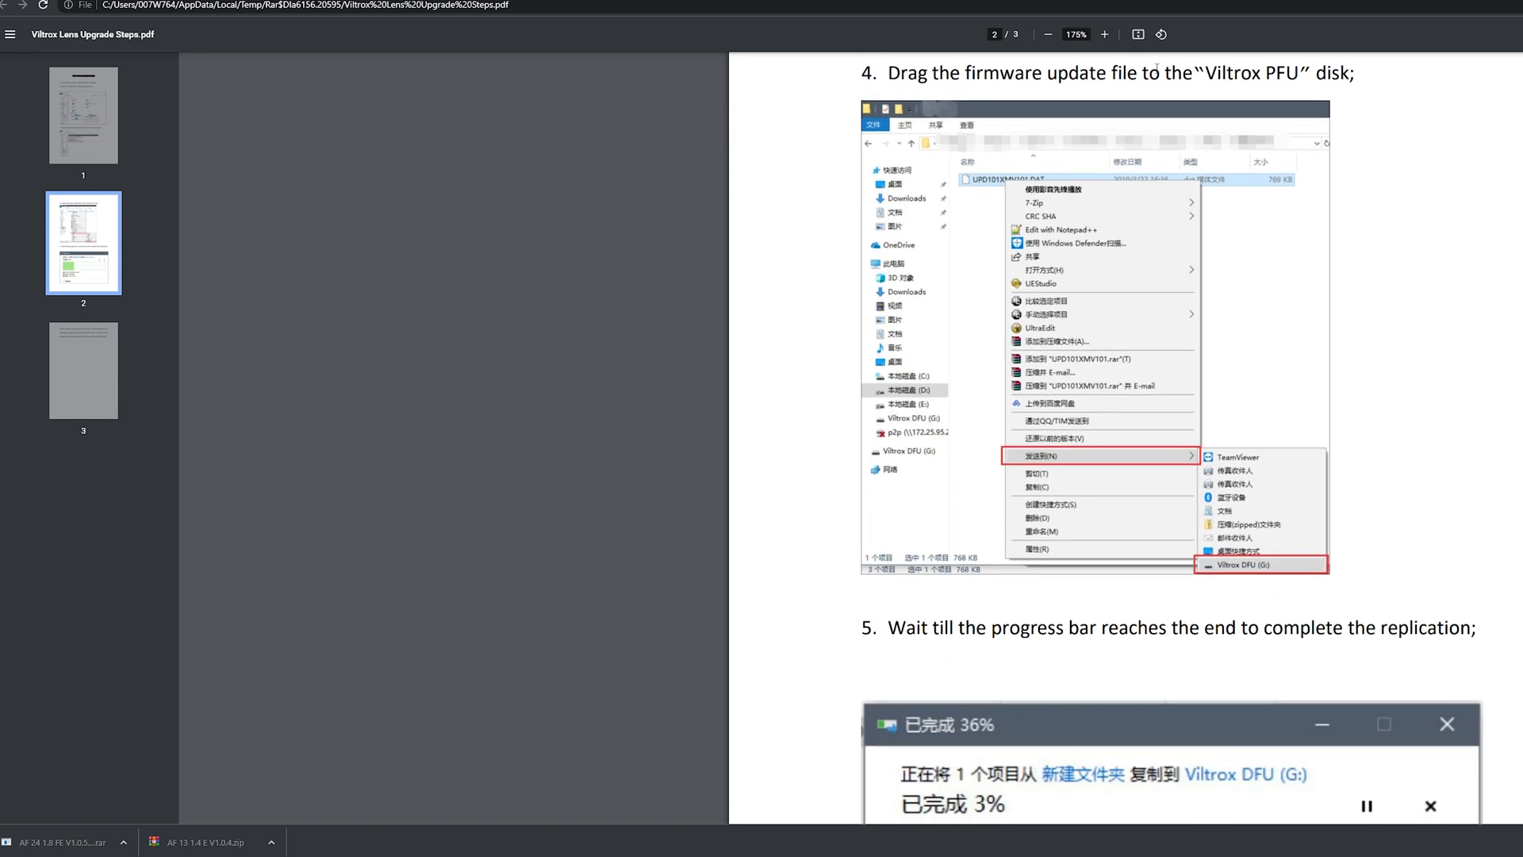
{"action": "mouse_move", "coordinate": [1172, 151]}
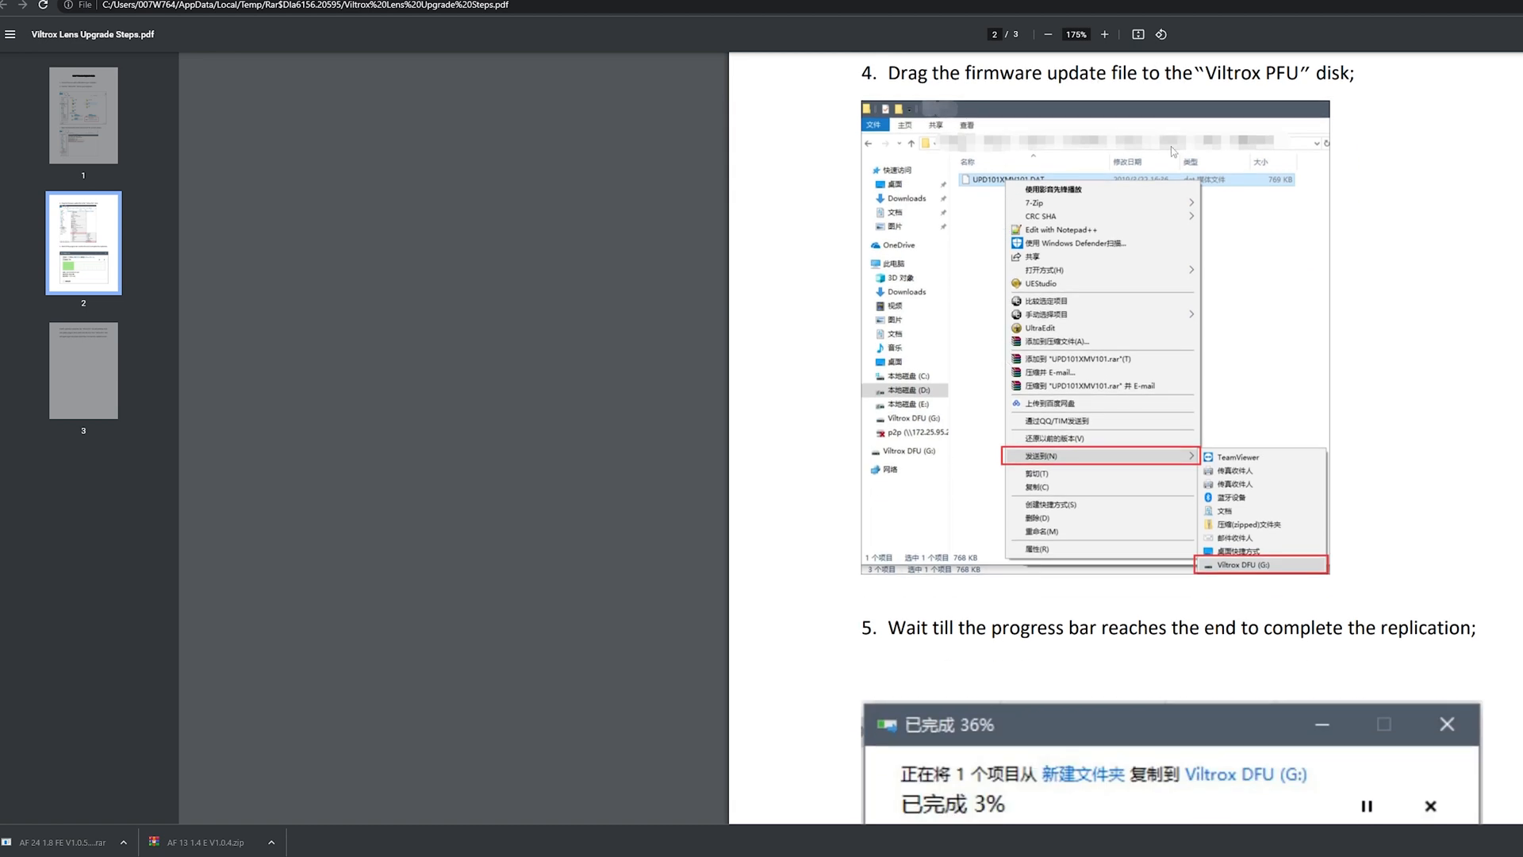
{"action": "mouse_move", "coordinate": [503, 841]}
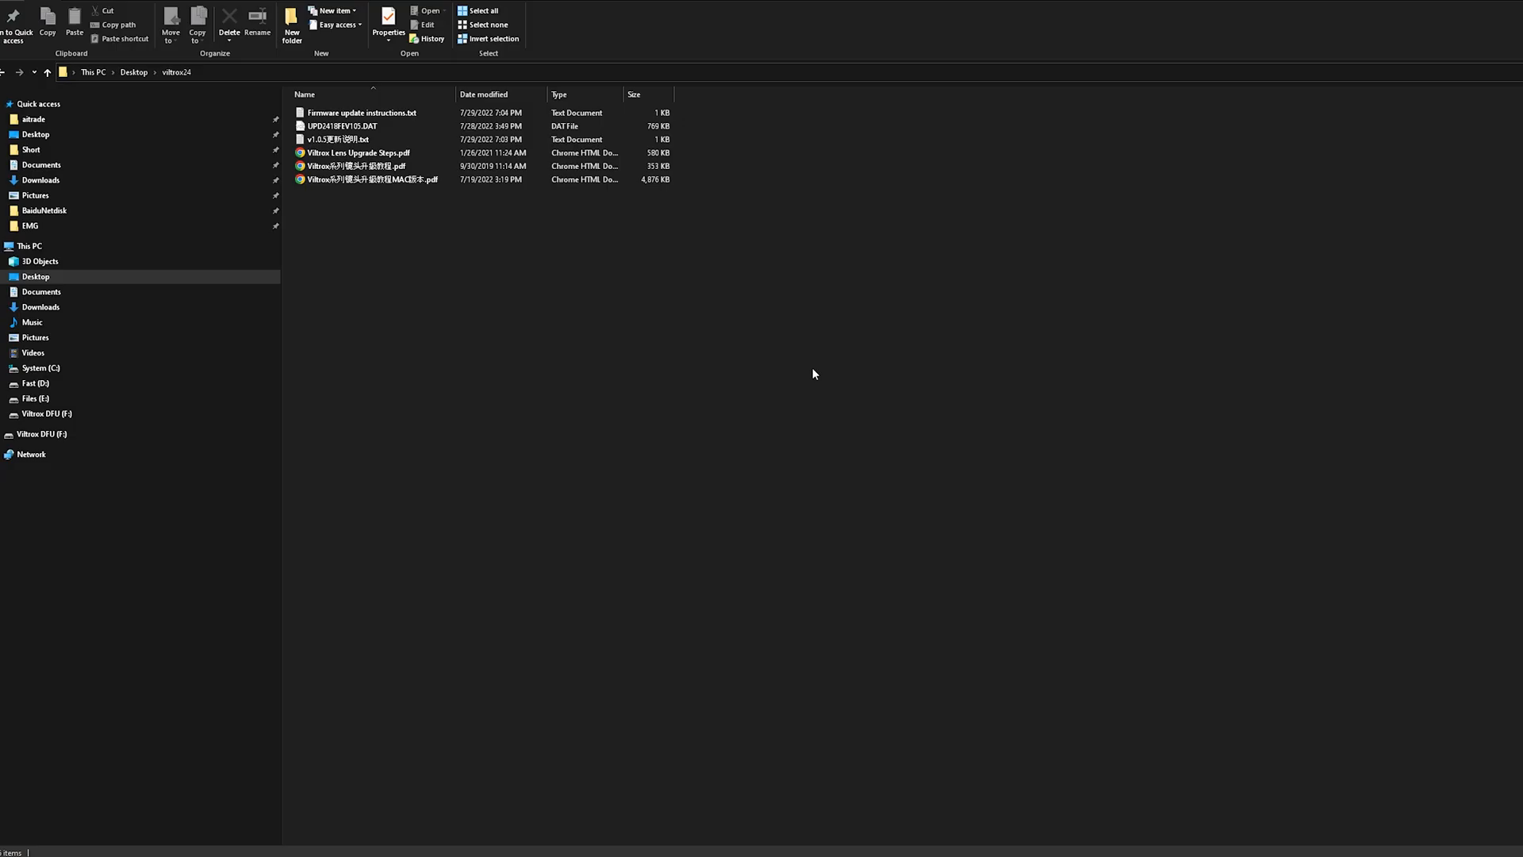
- Read Firmware update instructions.txt from the viltrox24 folder in Notepad
{"action": "left_click", "coordinate": [365, 113]}
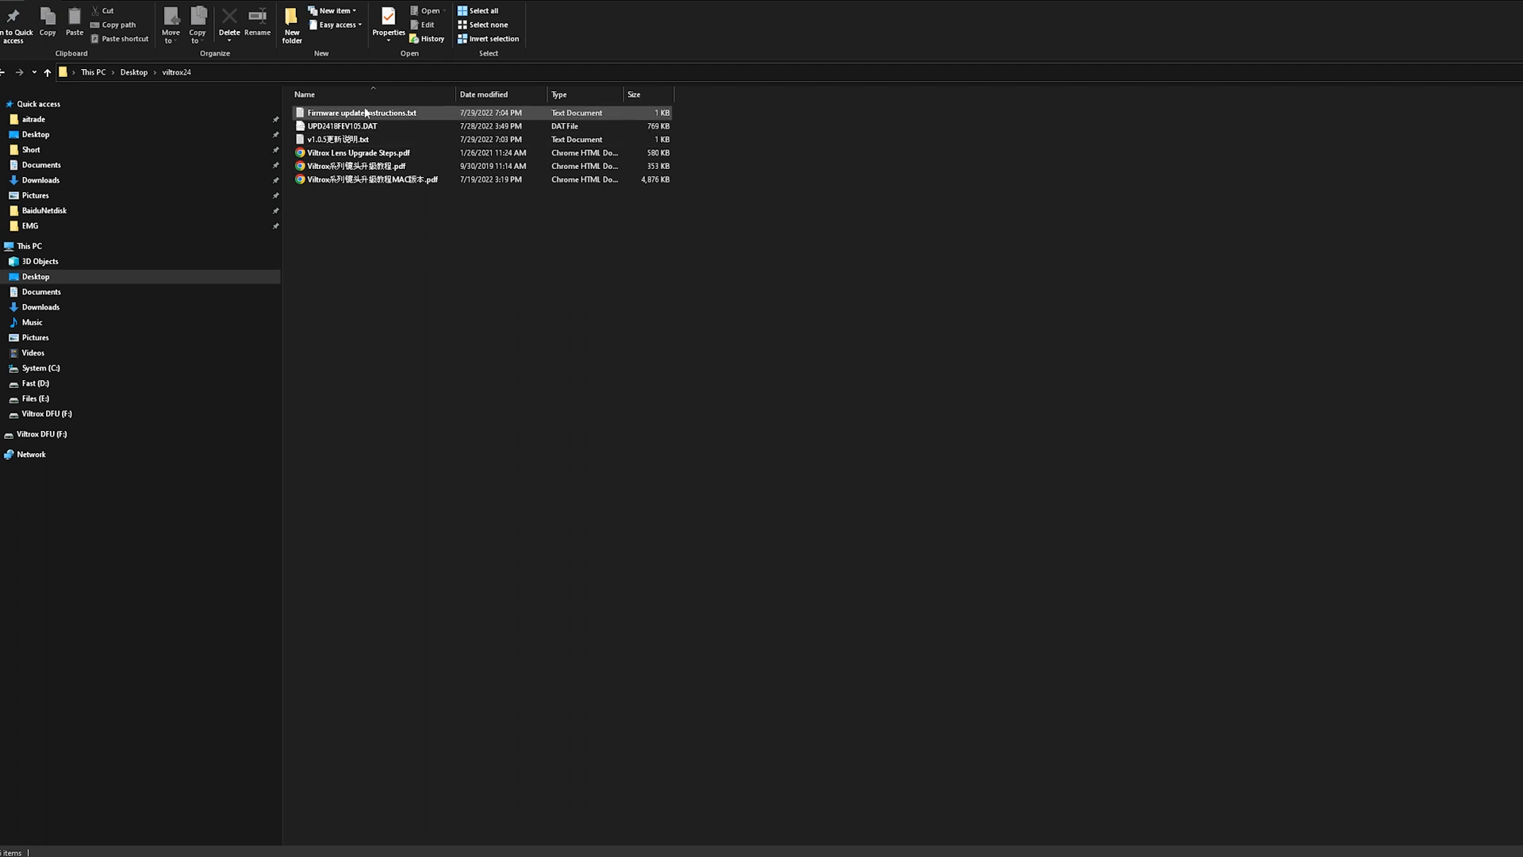
{"action": "double_click", "coordinate": [365, 113]}
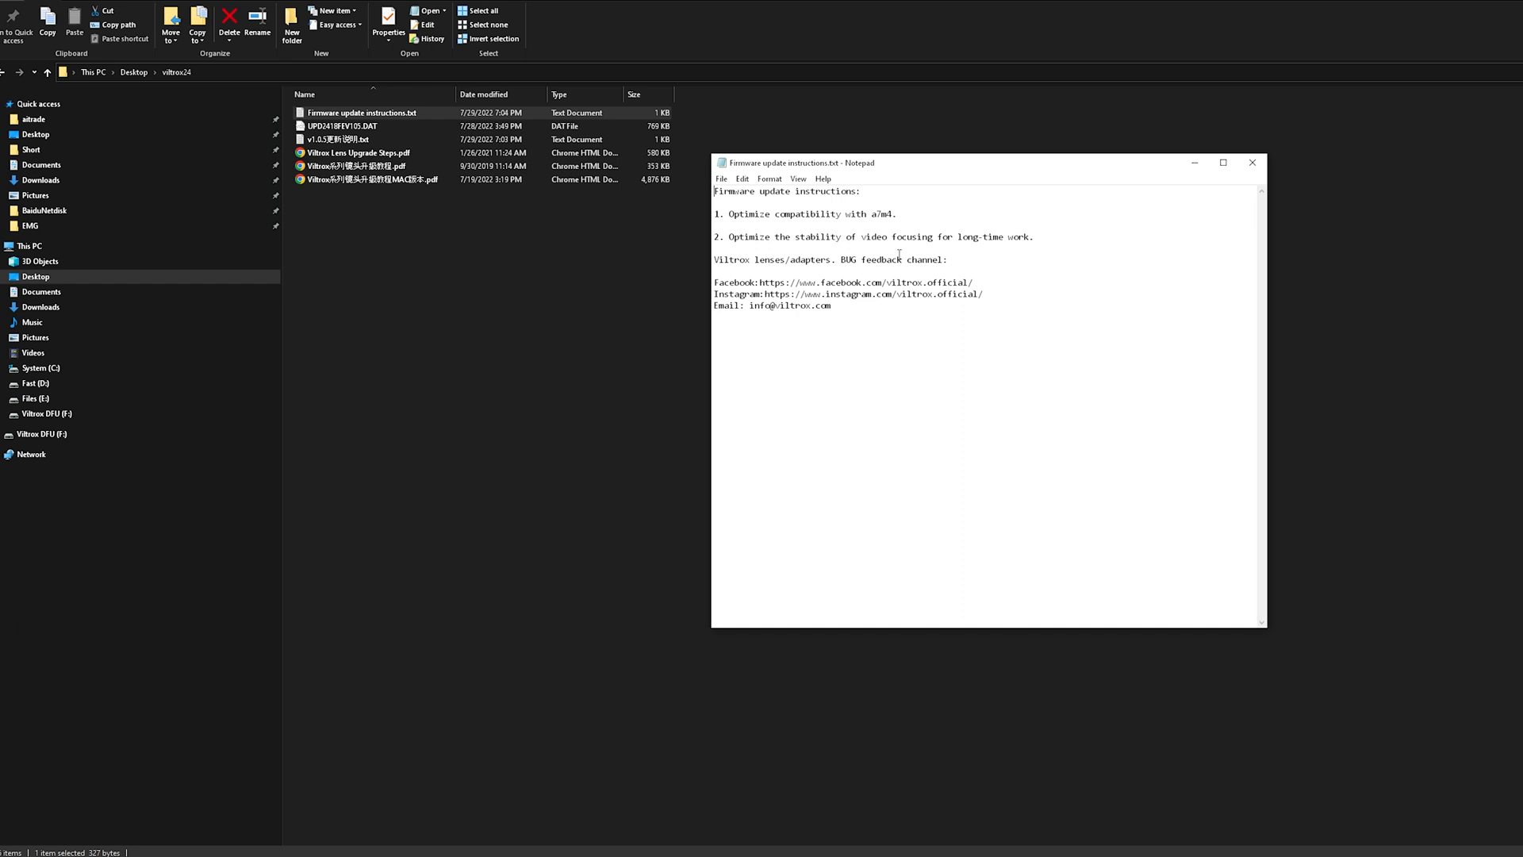
{"action": "mouse_move", "coordinate": [872, 323]}
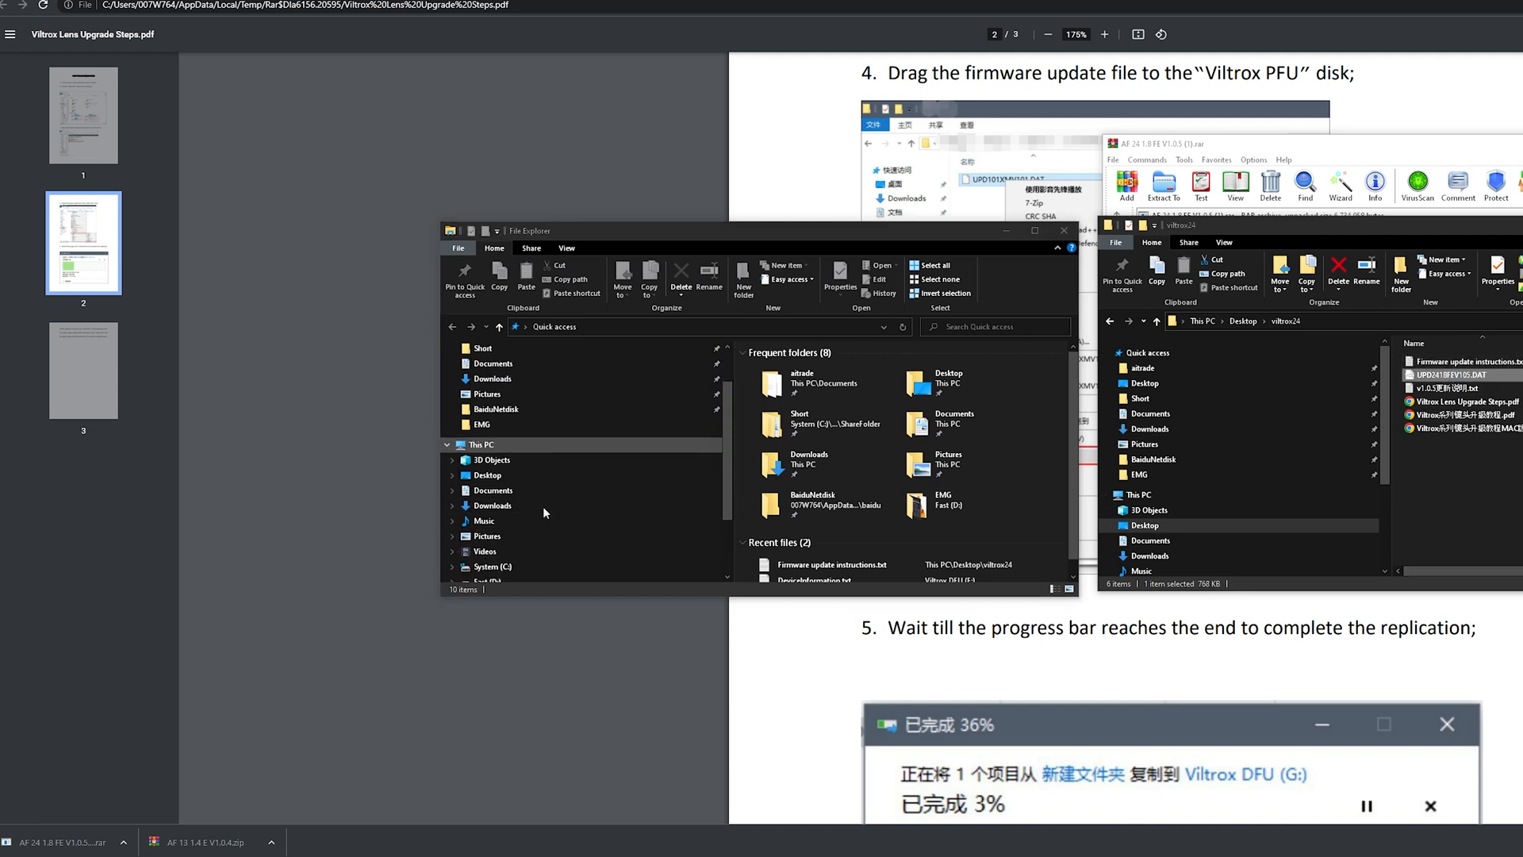
- Go to the Viltrox DFU (F:) drive and read DeviceInformation.txt for the lens version
{"action": "left_click", "coordinate": [495, 521]}
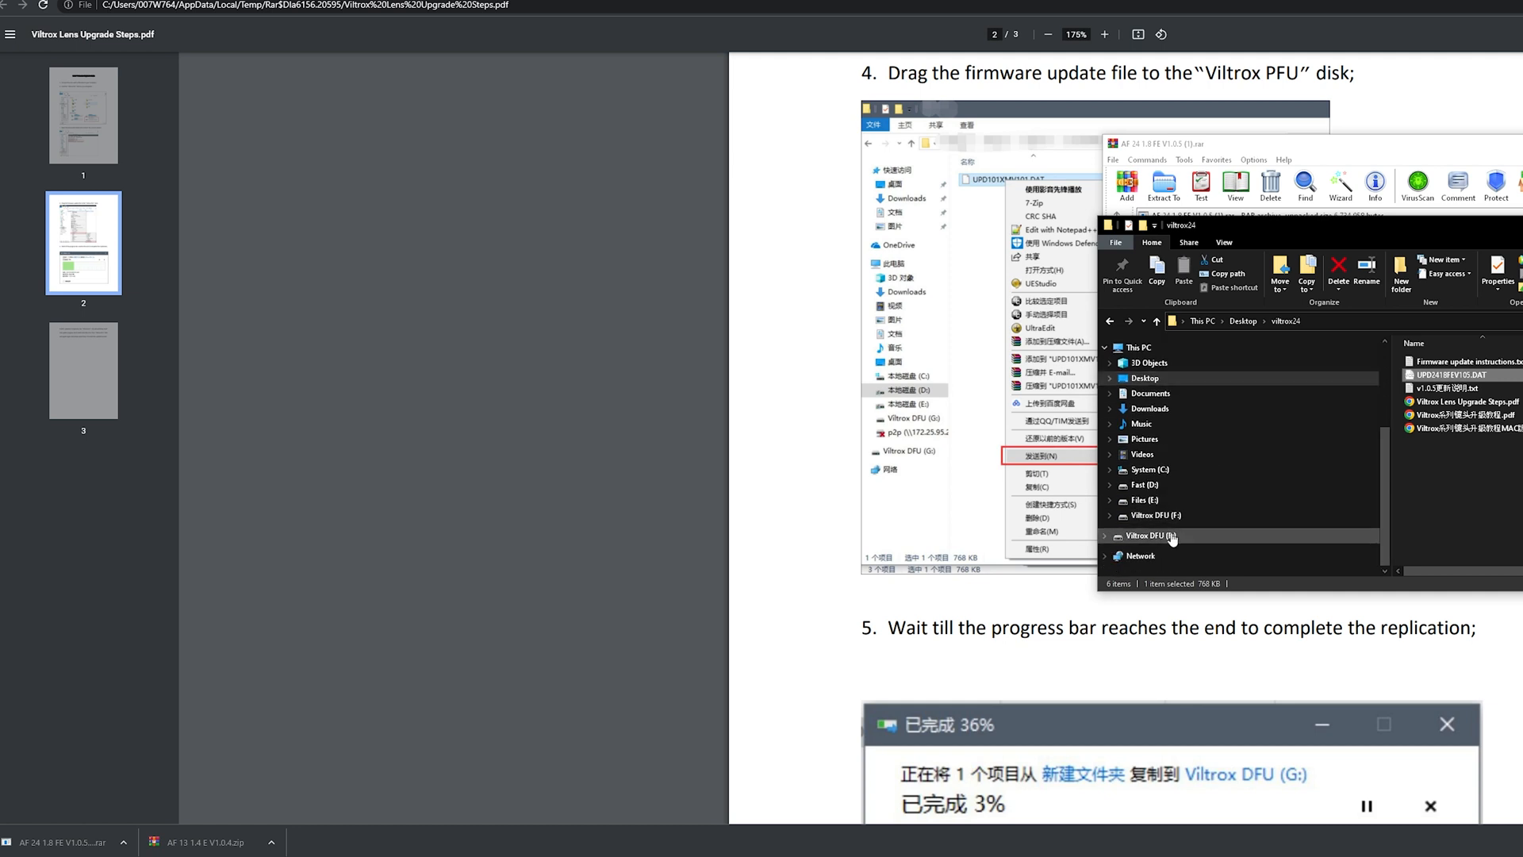
{"action": "left_click", "coordinate": [1151, 534]}
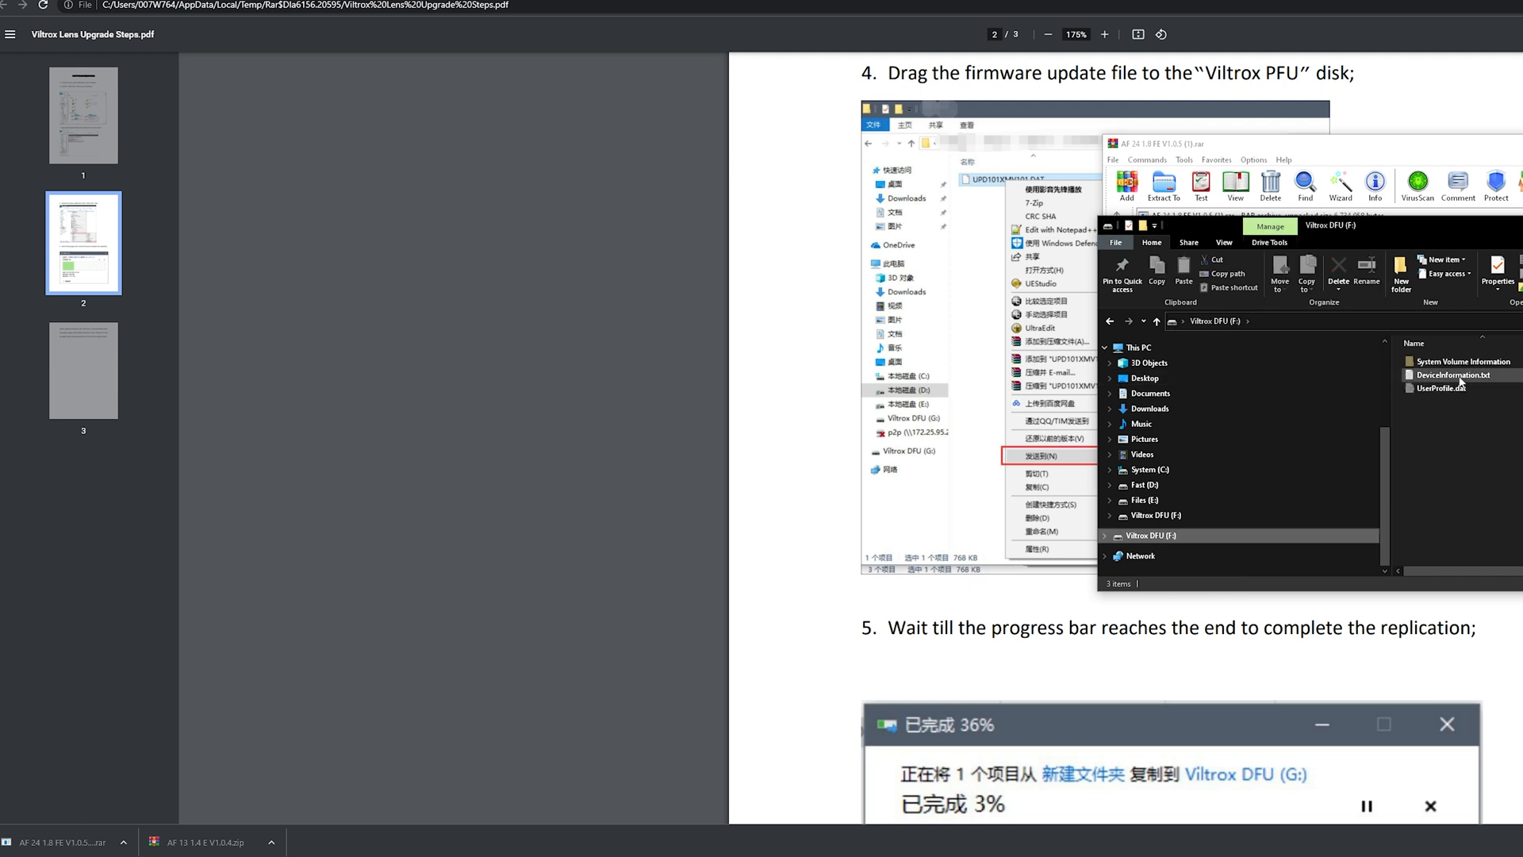
{"action": "double_click", "coordinate": [1456, 375]}
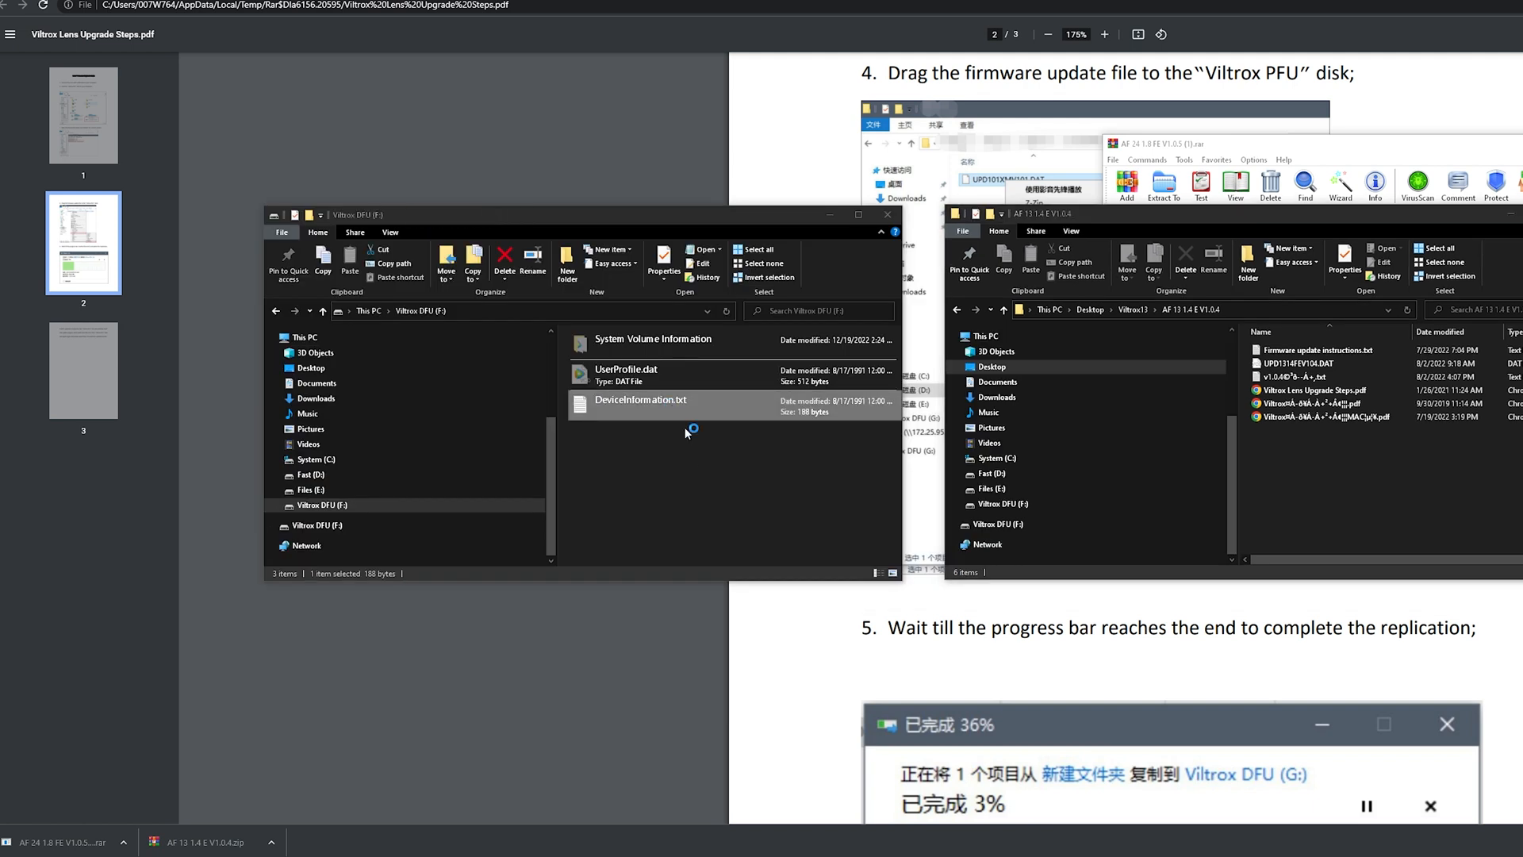
- Confirm DeviceInformation.txt reports software V1.0.3, highlighting the version, then close it
{"action": "double_click", "coordinate": [639, 399]}
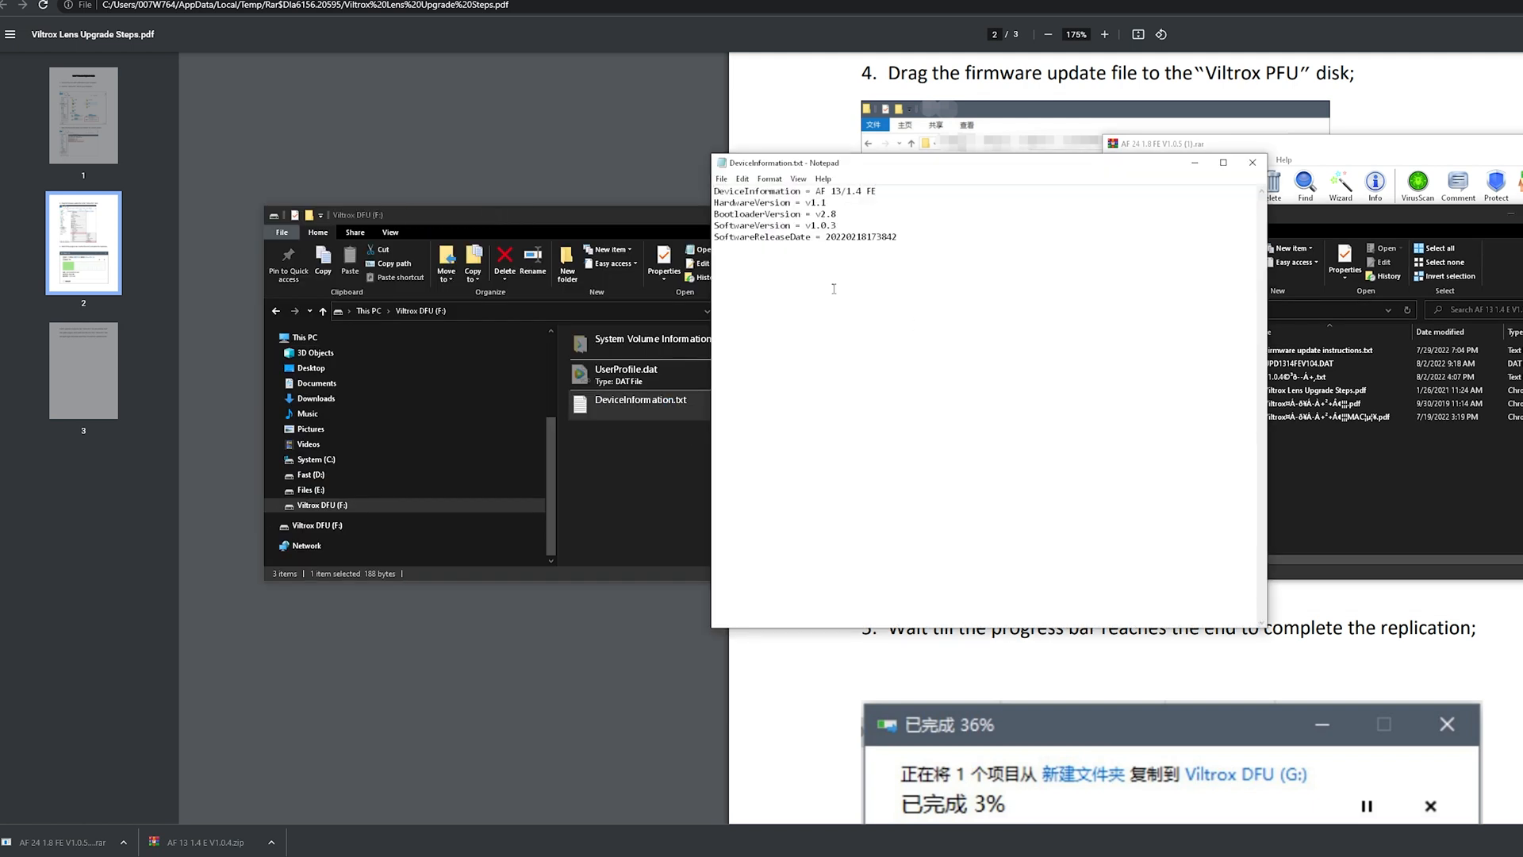
{"action": "double_click", "coordinate": [820, 225]}
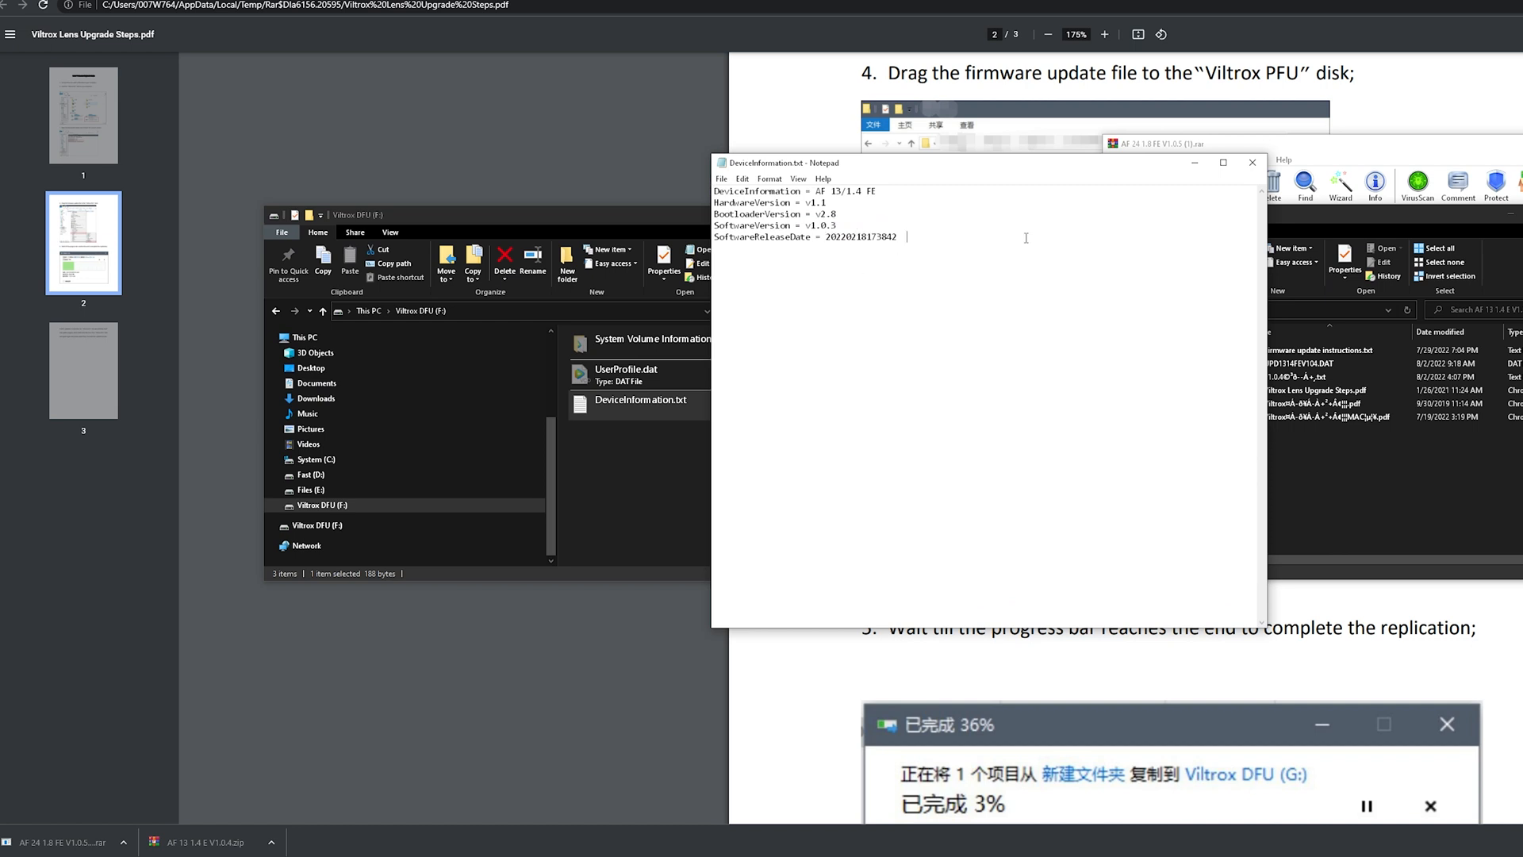
{"action": "left_click", "coordinate": [1252, 161]}
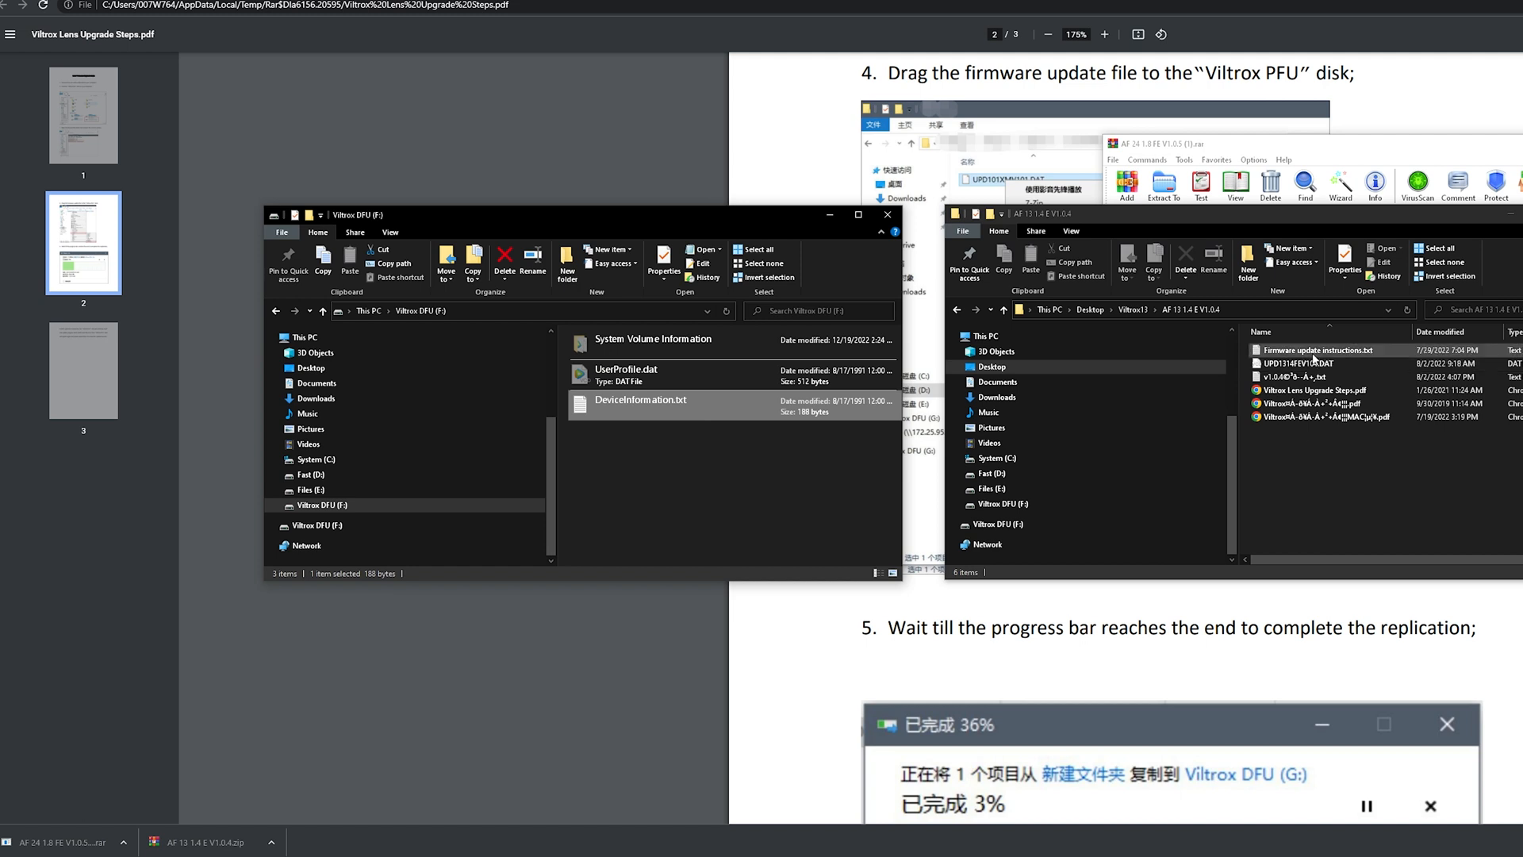
- Read the V1.0.4 firmware's update instructions text and close it
{"action": "double_click", "coordinate": [1317, 350]}
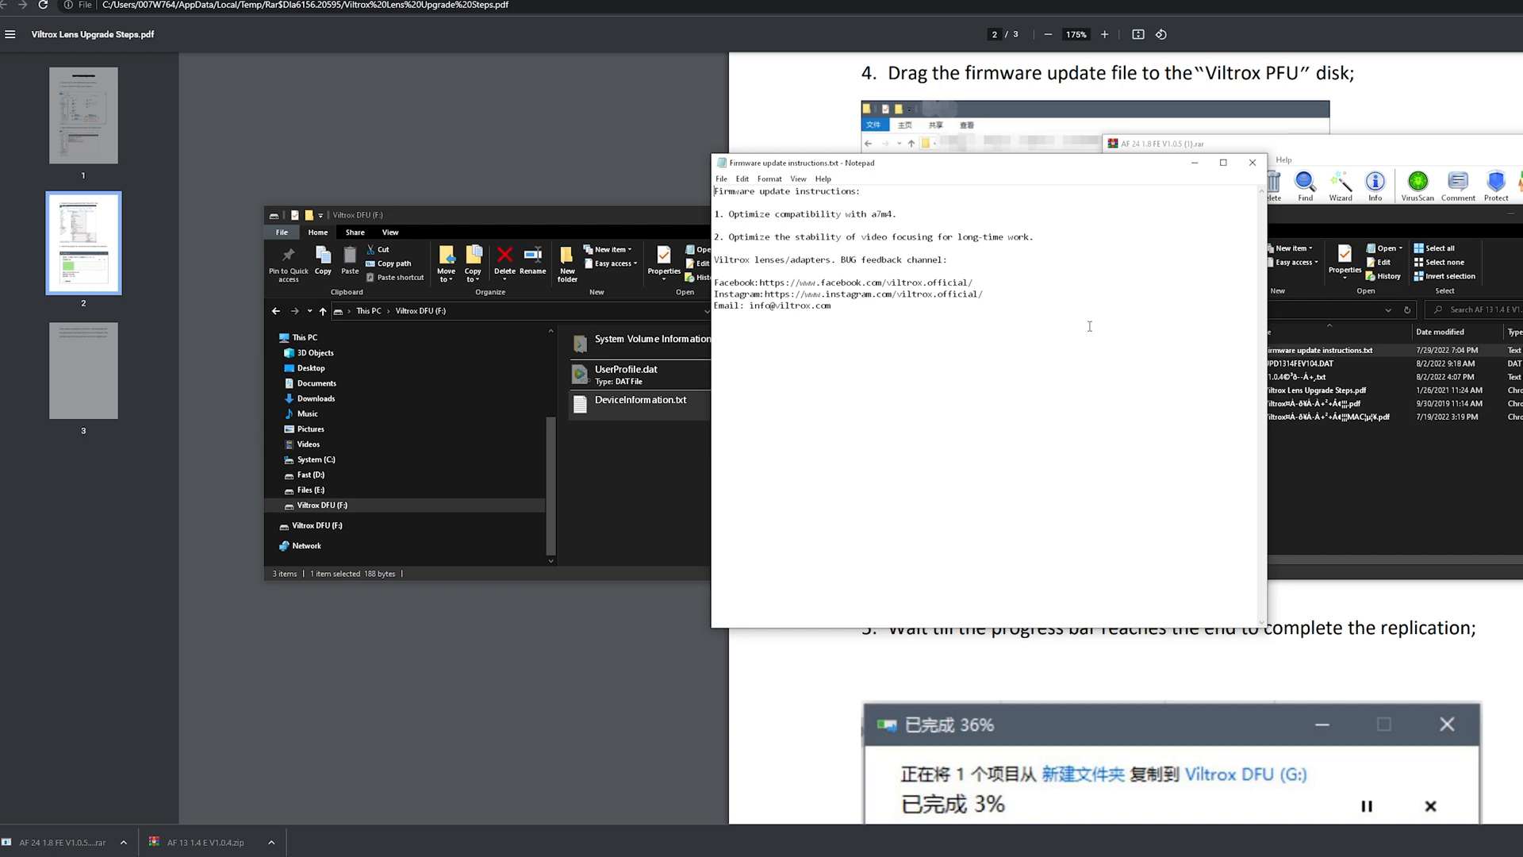
{"action": "mouse_move", "coordinate": [1010, 297]}
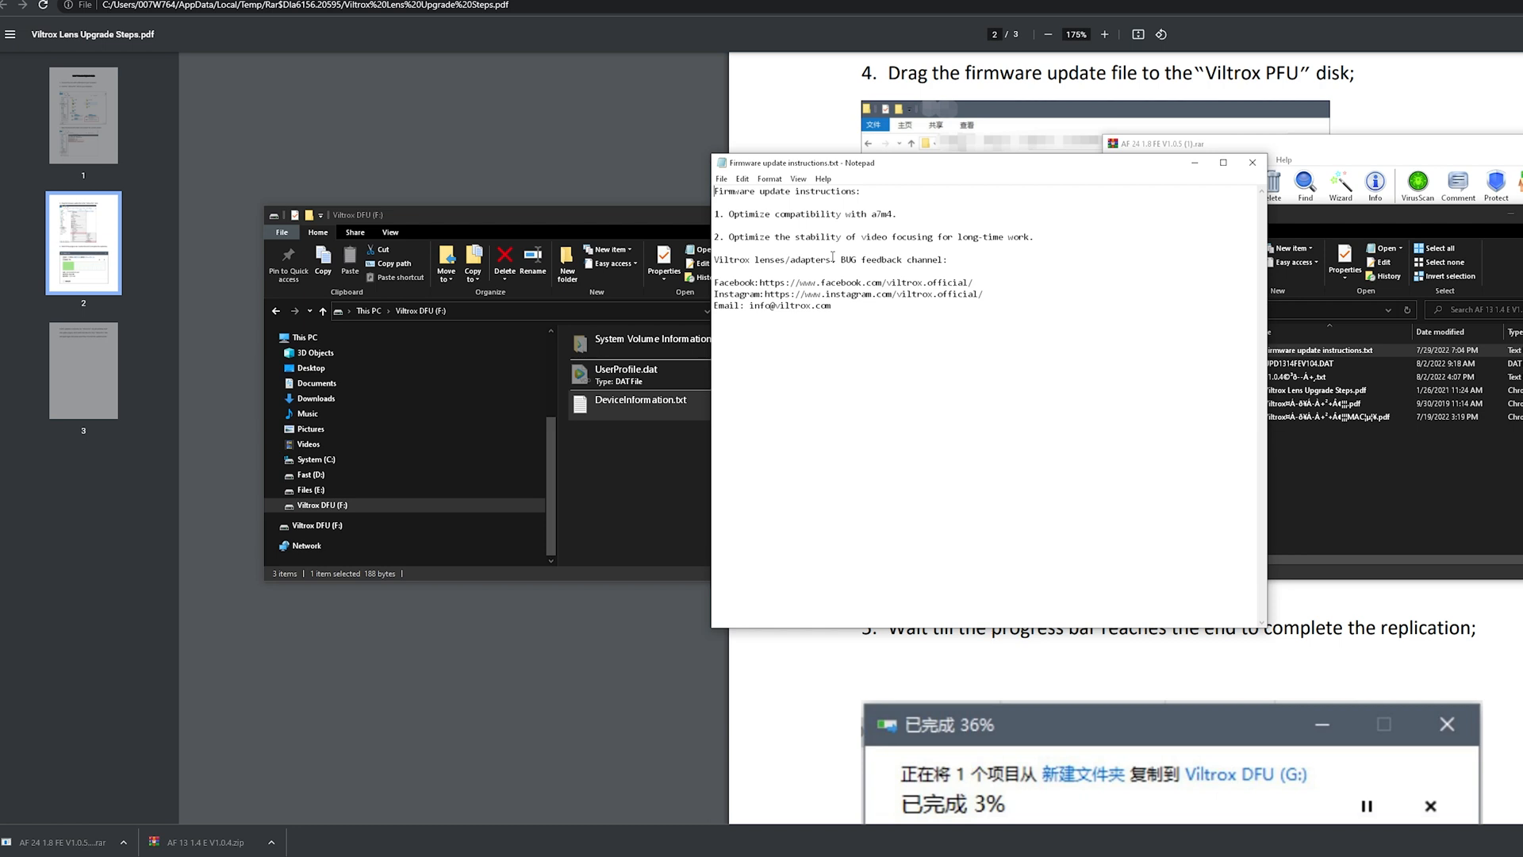
{"action": "mouse_move", "coordinate": [847, 314]}
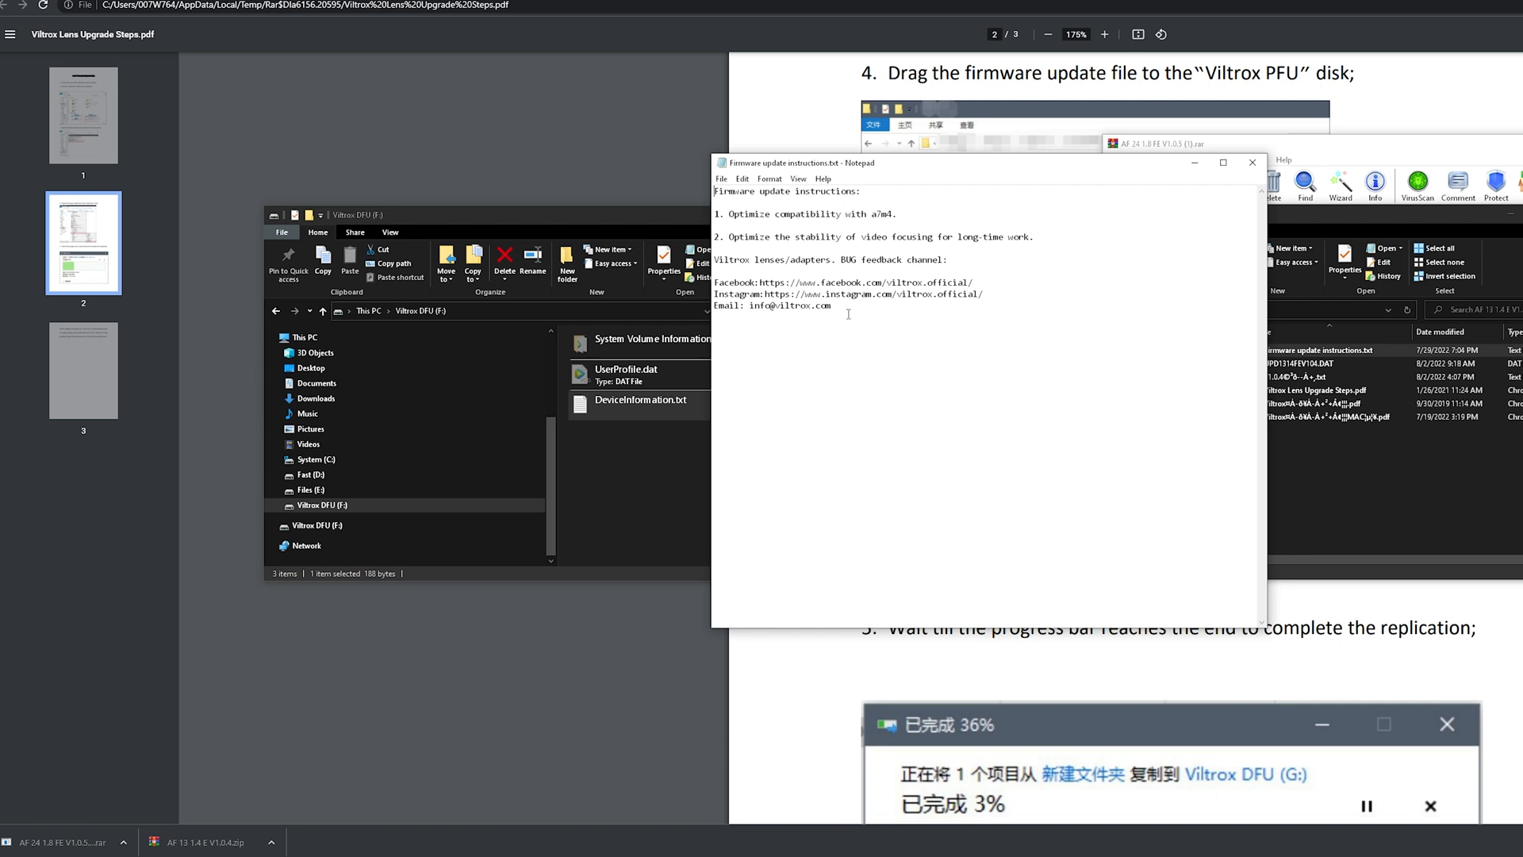
{"action": "left_click", "coordinate": [1251, 162]}
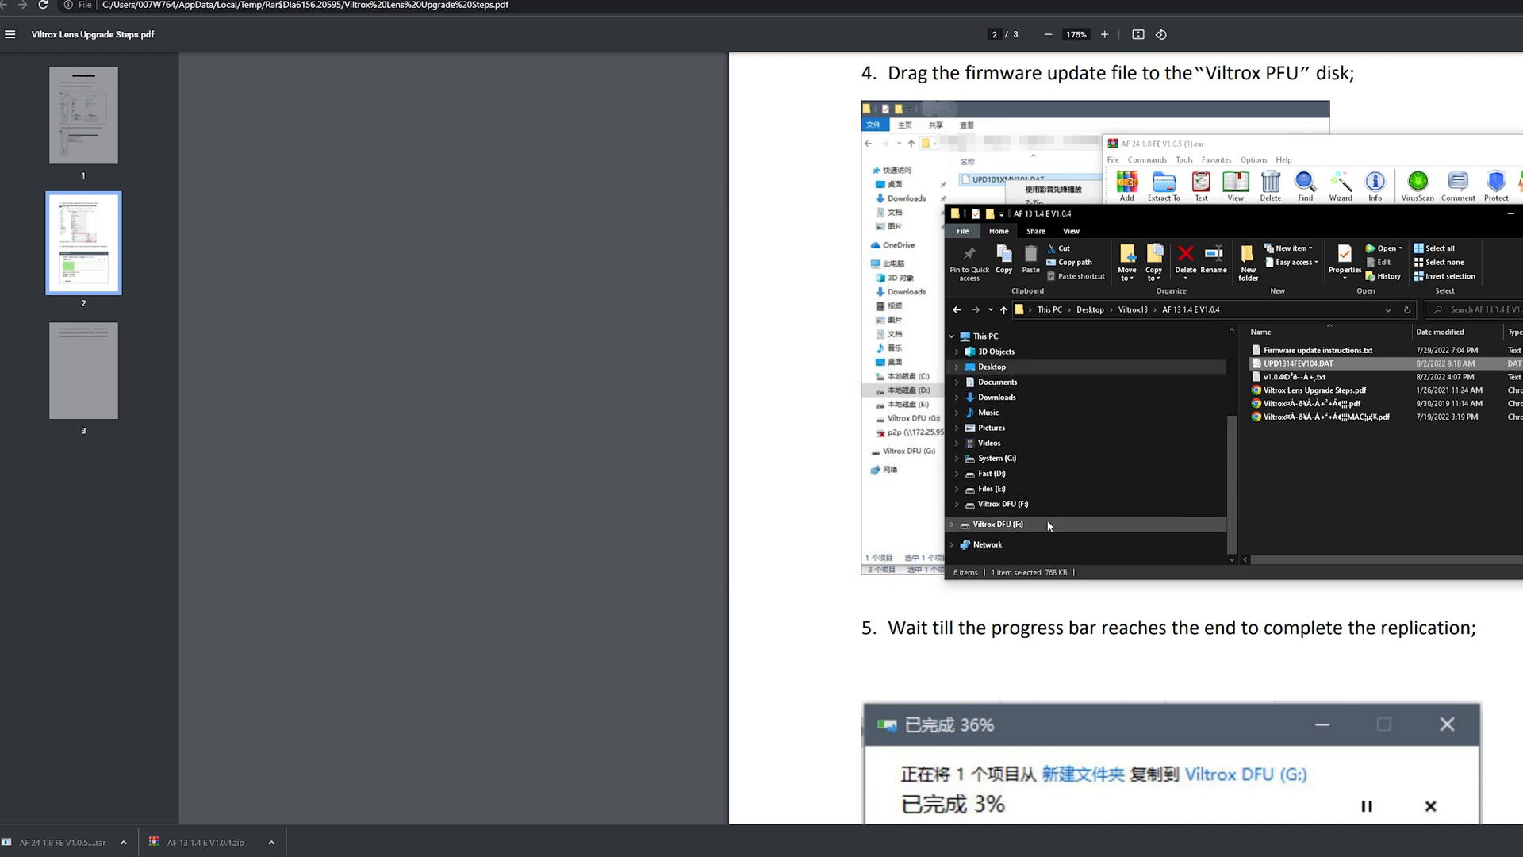
- Reopen DeviceInformation.txt on the Viltrox DFU drive and highlight SoftwareVersion V1.0.4
{"action": "left_click", "coordinate": [1003, 524]}
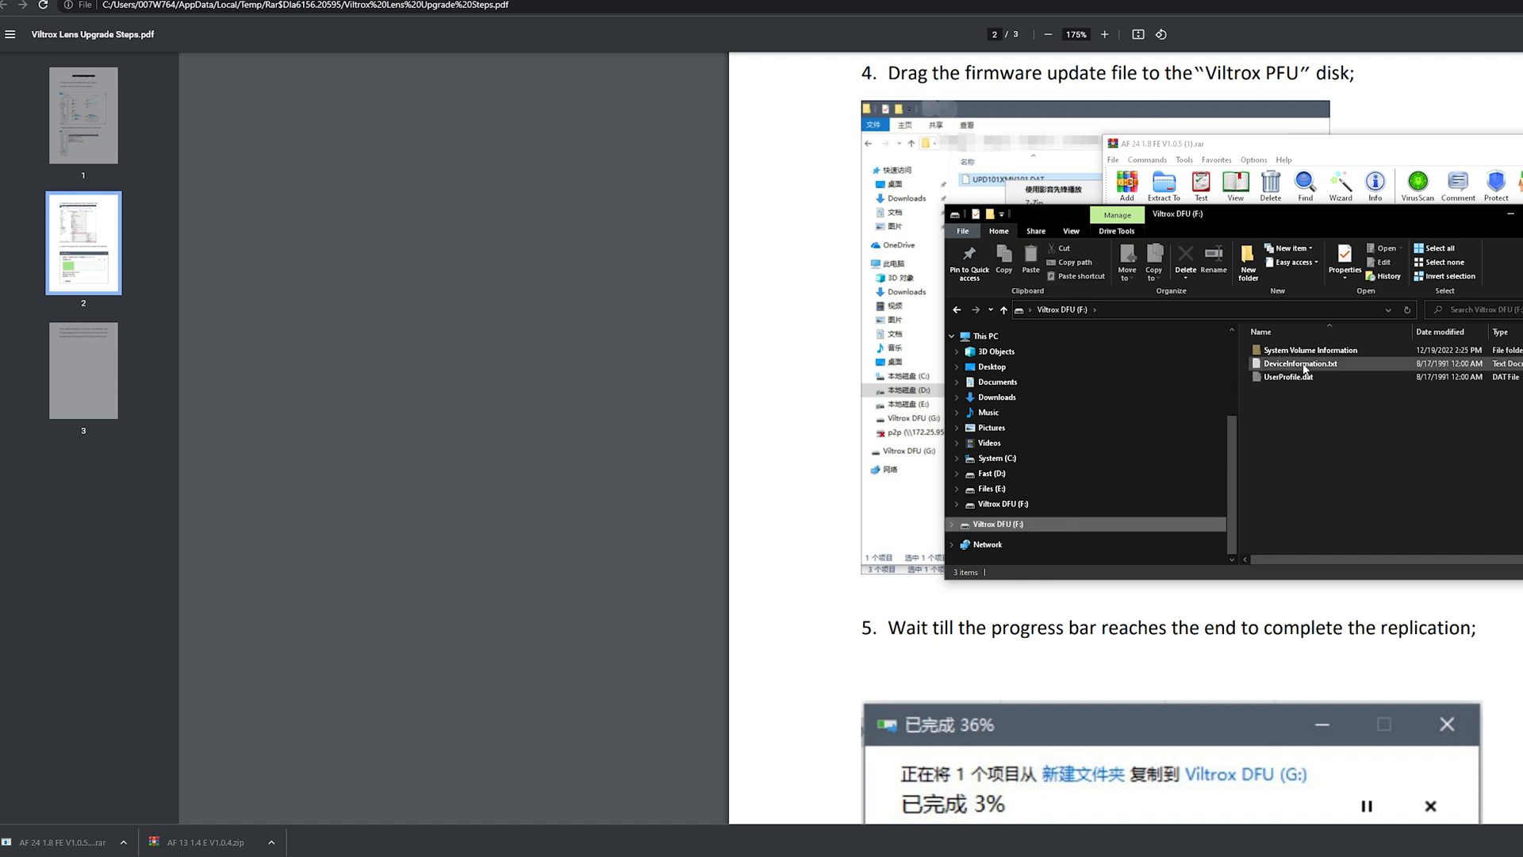
{"action": "double_click", "coordinate": [1299, 361]}
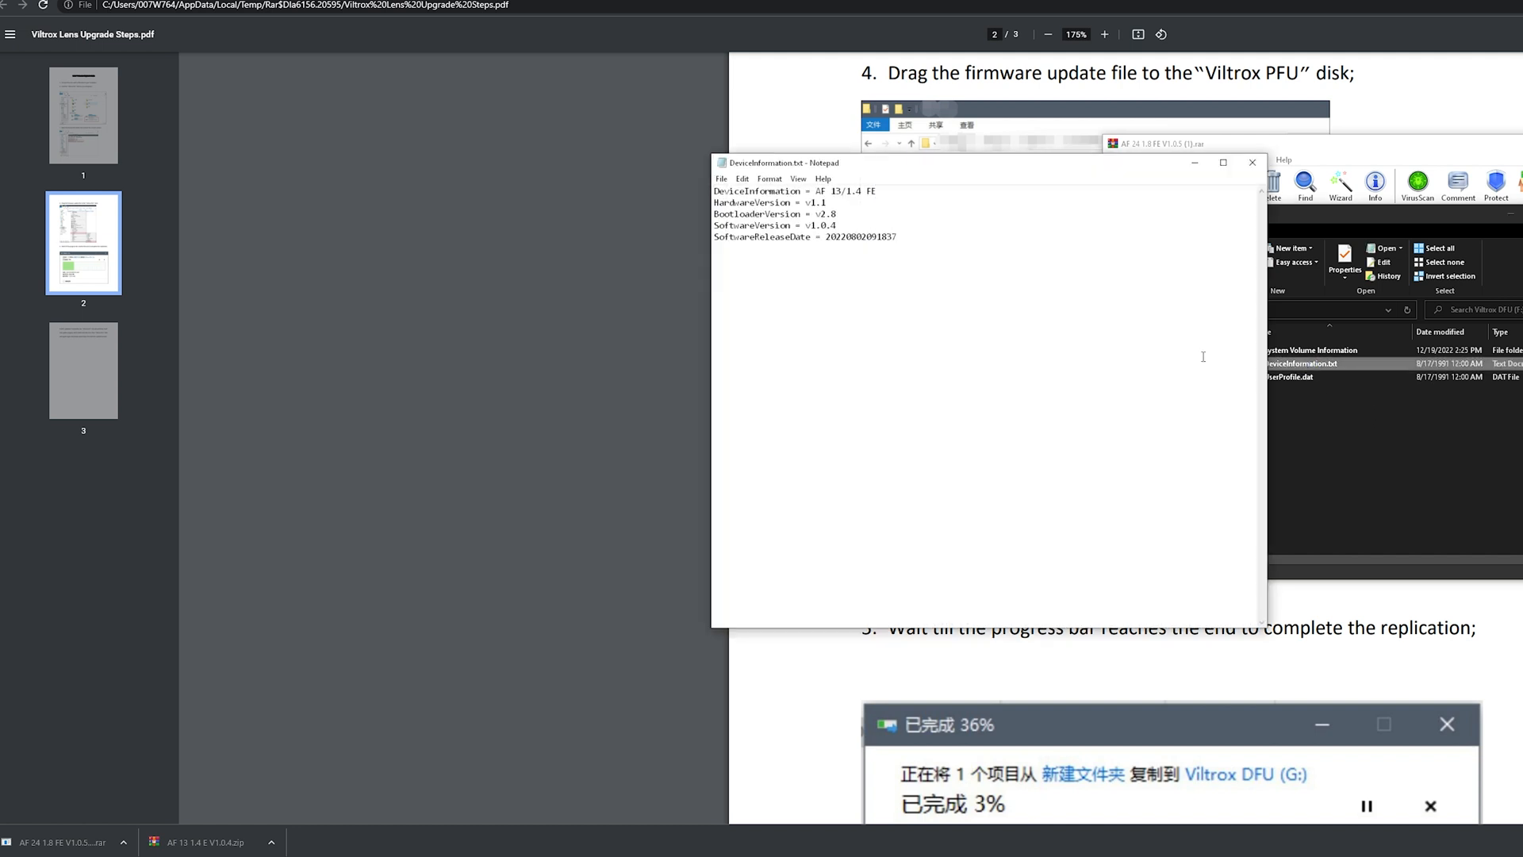
{"action": "double_click", "coordinate": [818, 225]}
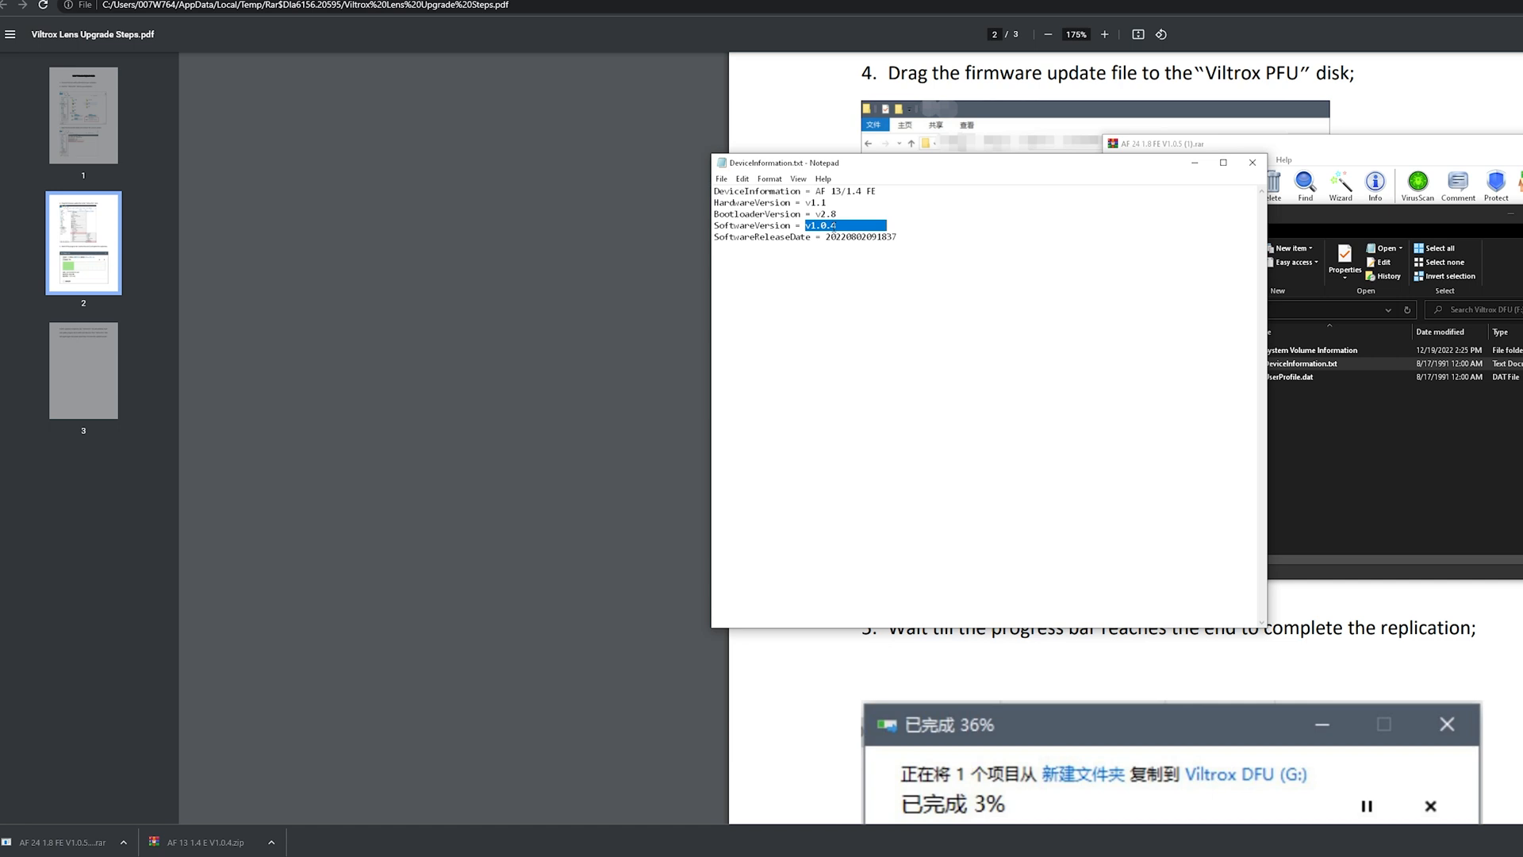
{"action": "mouse_move", "coordinate": [913, 217]}
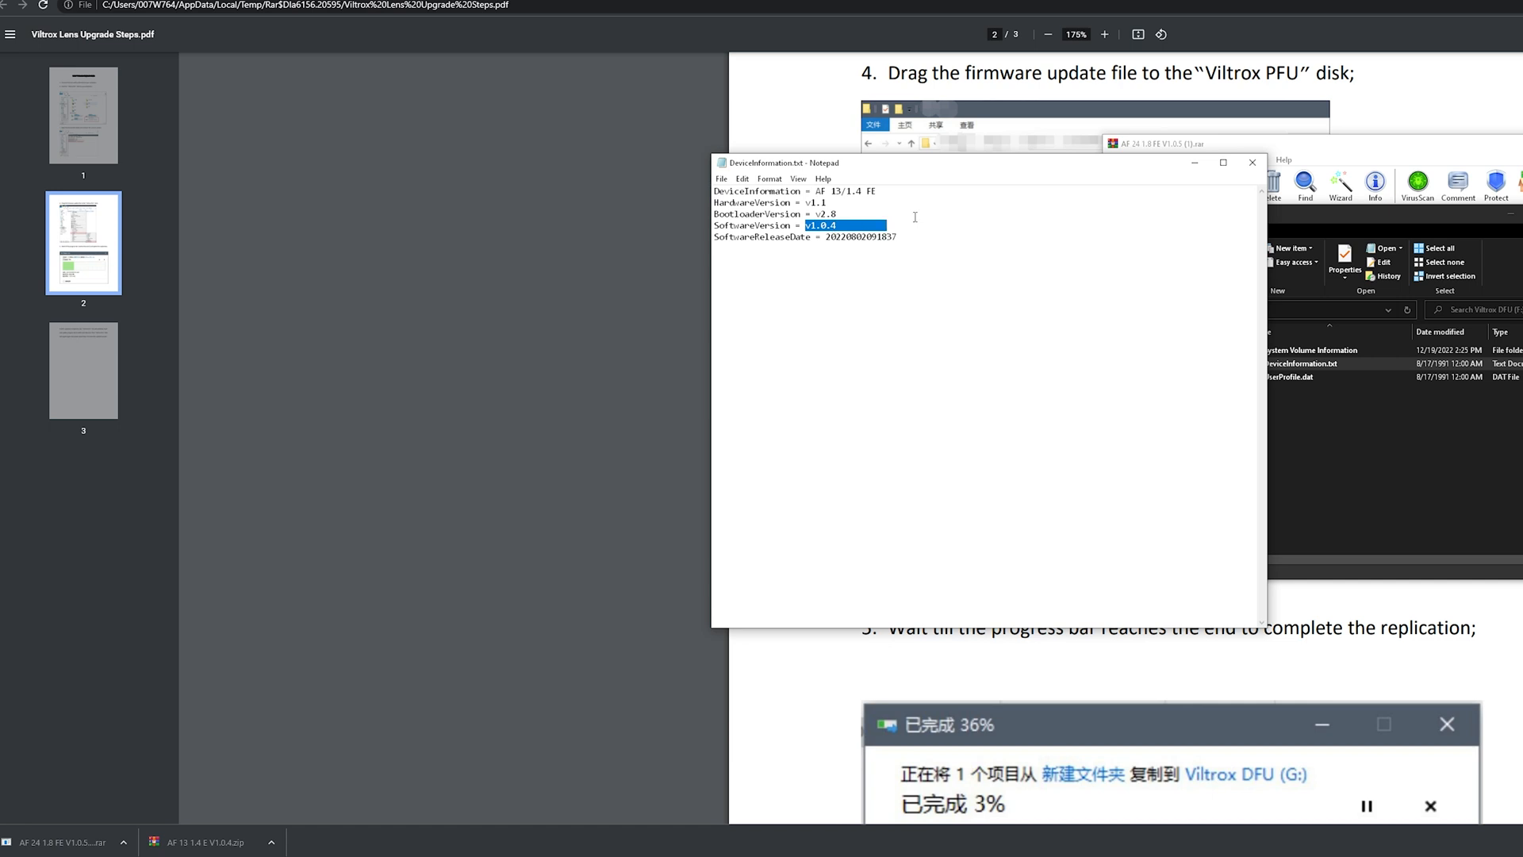